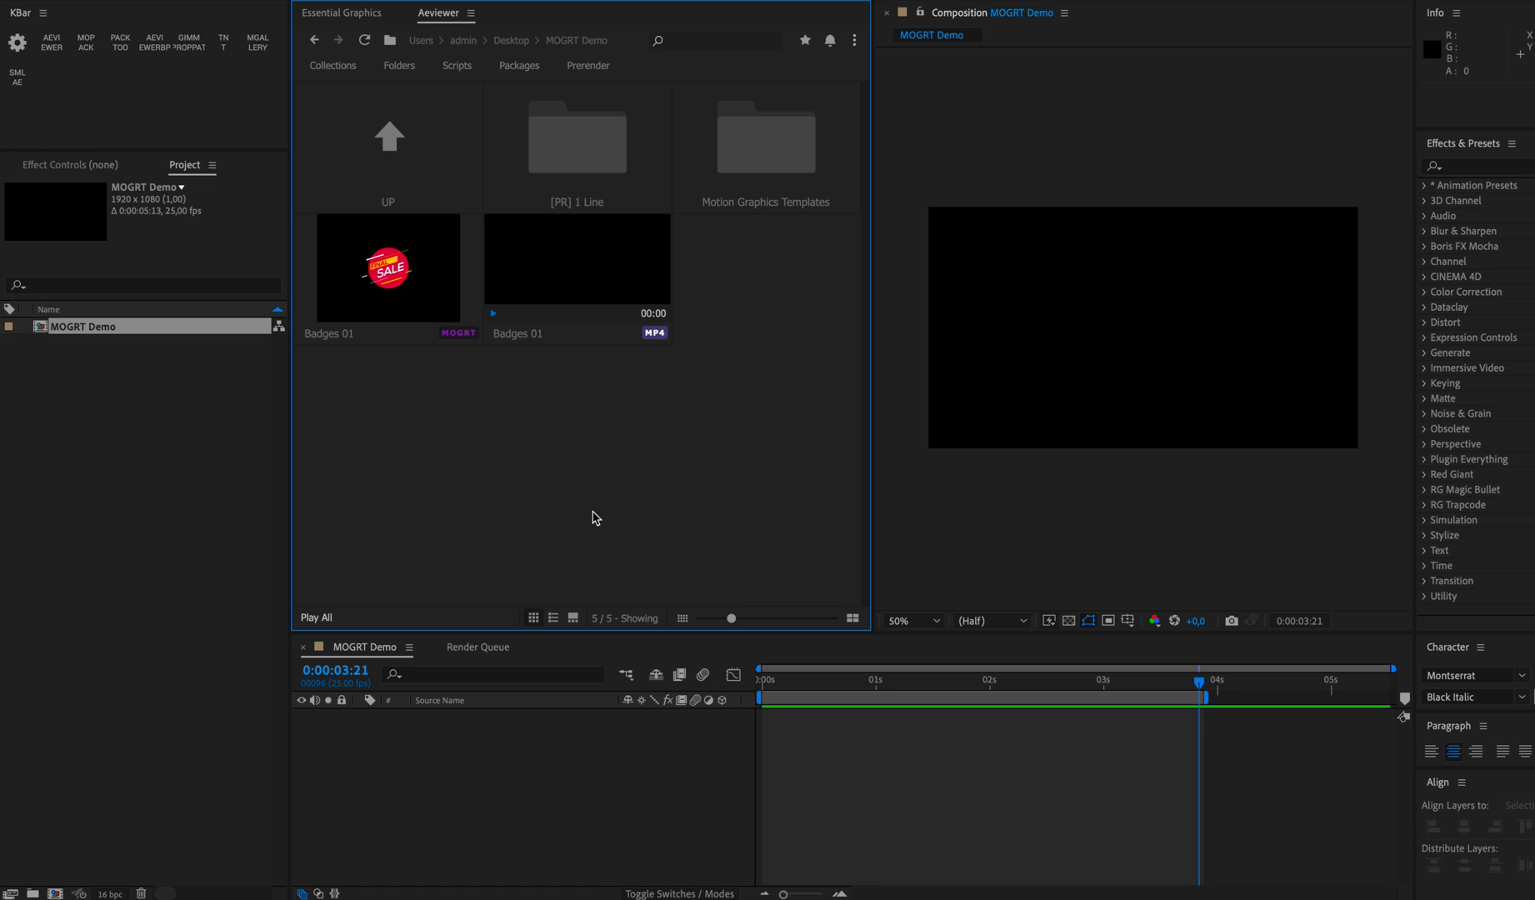
mouse_move(625, 510)
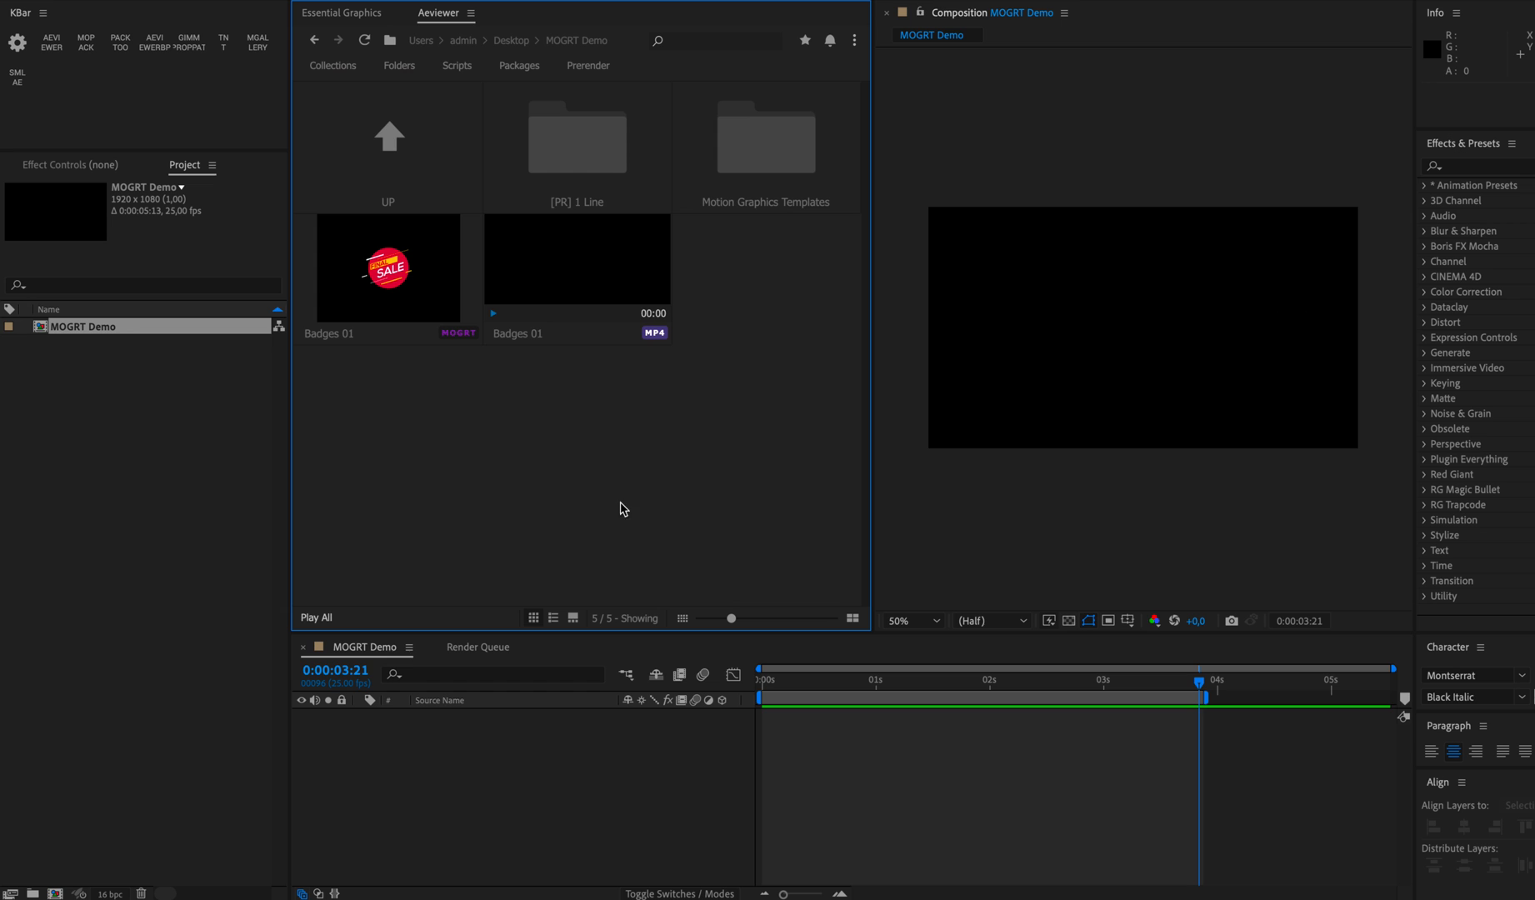
Step: Browse Aeviewer into Motion Graphics Templates and then the Lower Thirds category
double_click(576, 147)
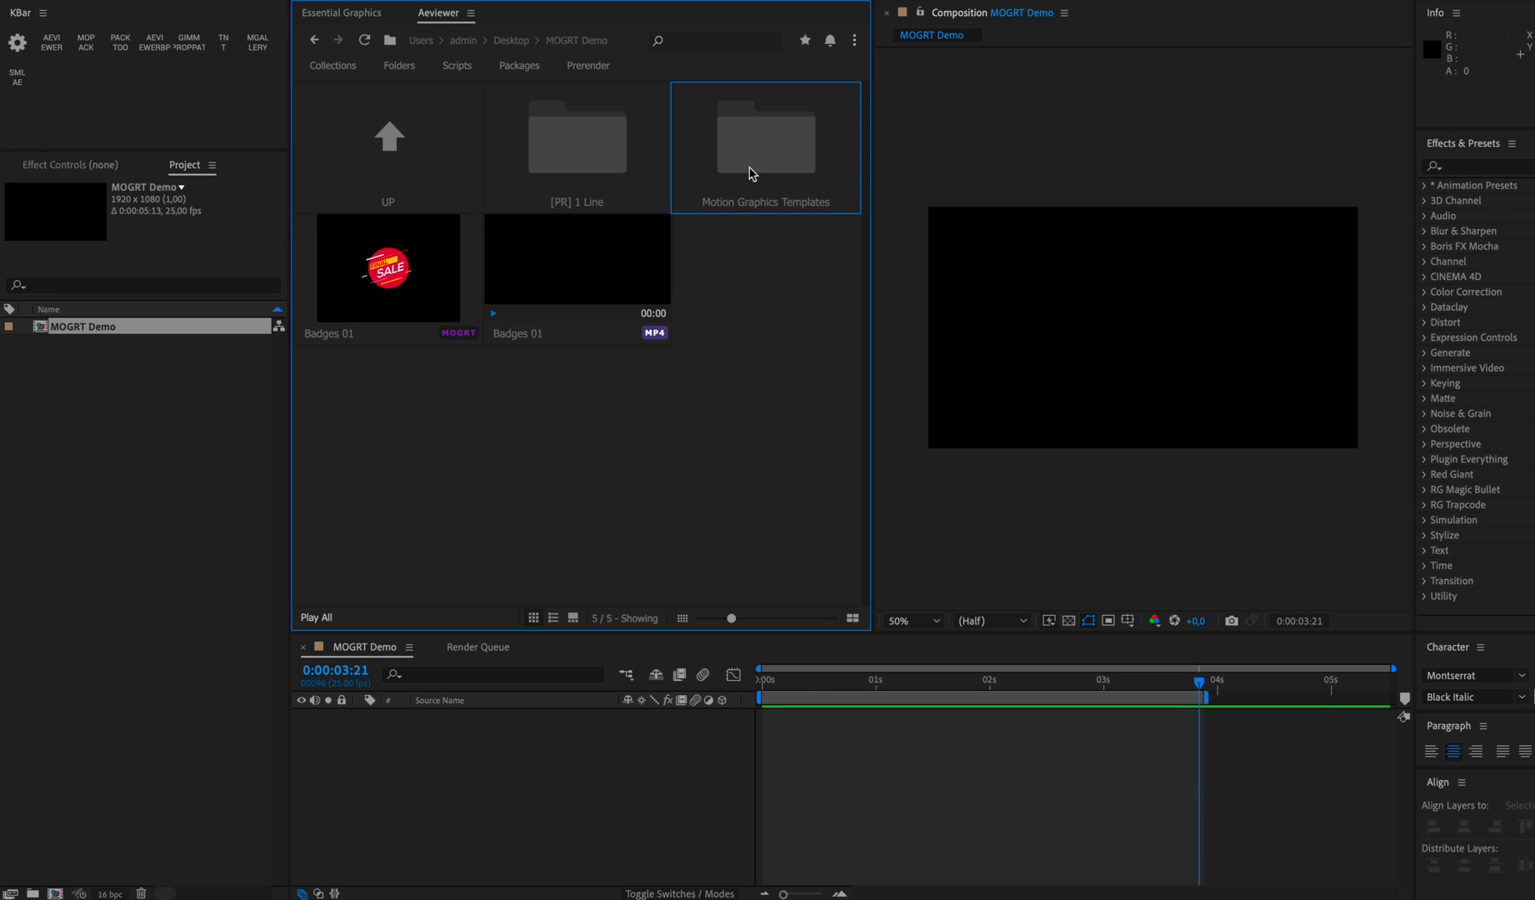
double_click(765, 142)
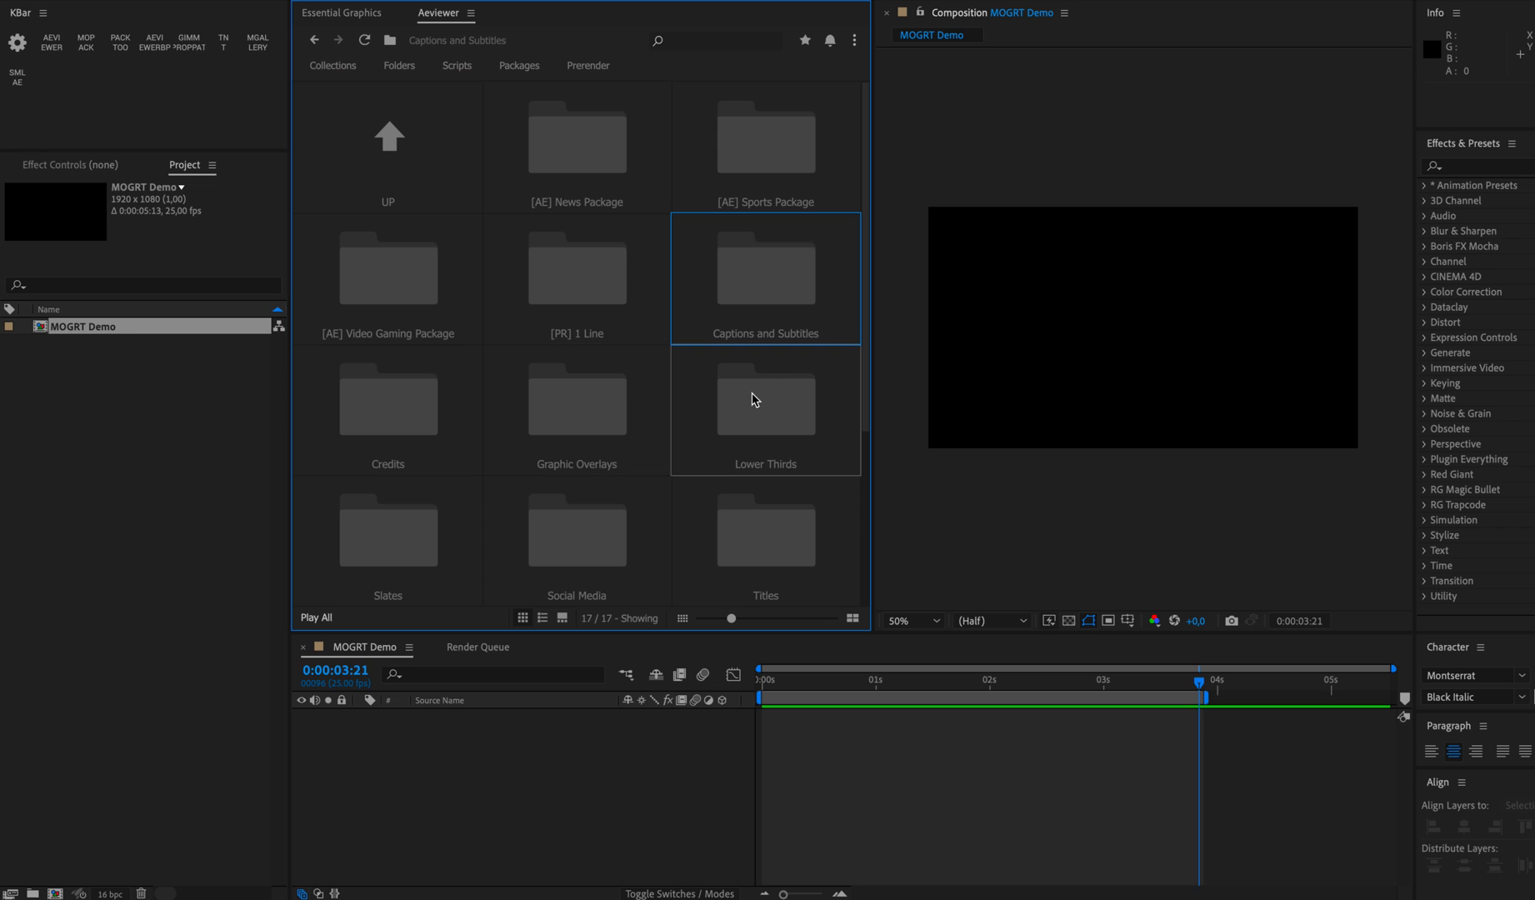
double_click(765, 402)
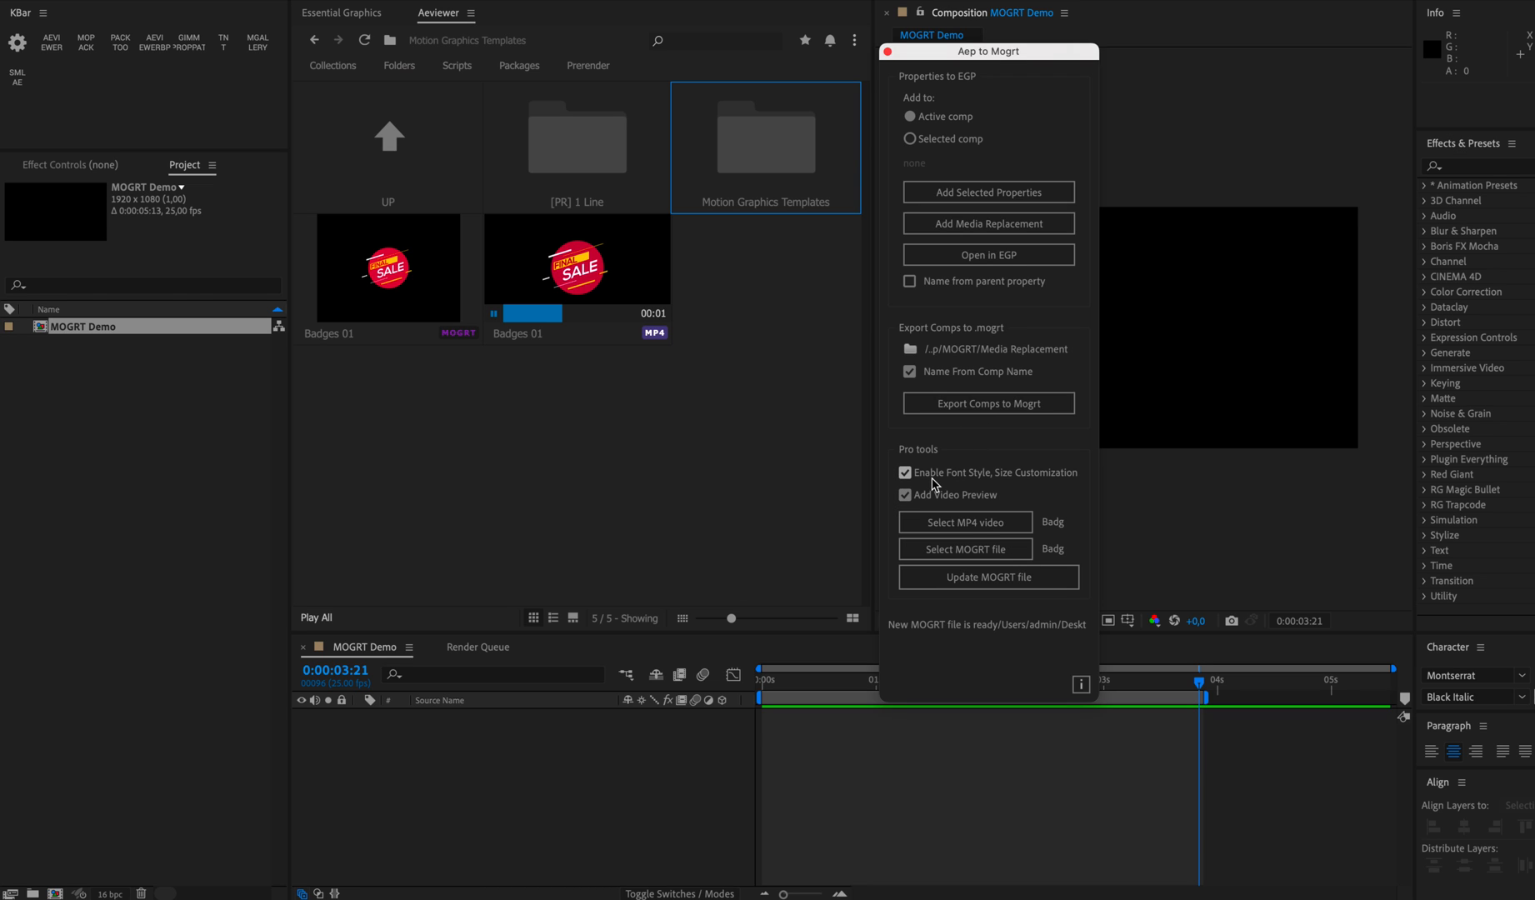
mouse_move(1027, 488)
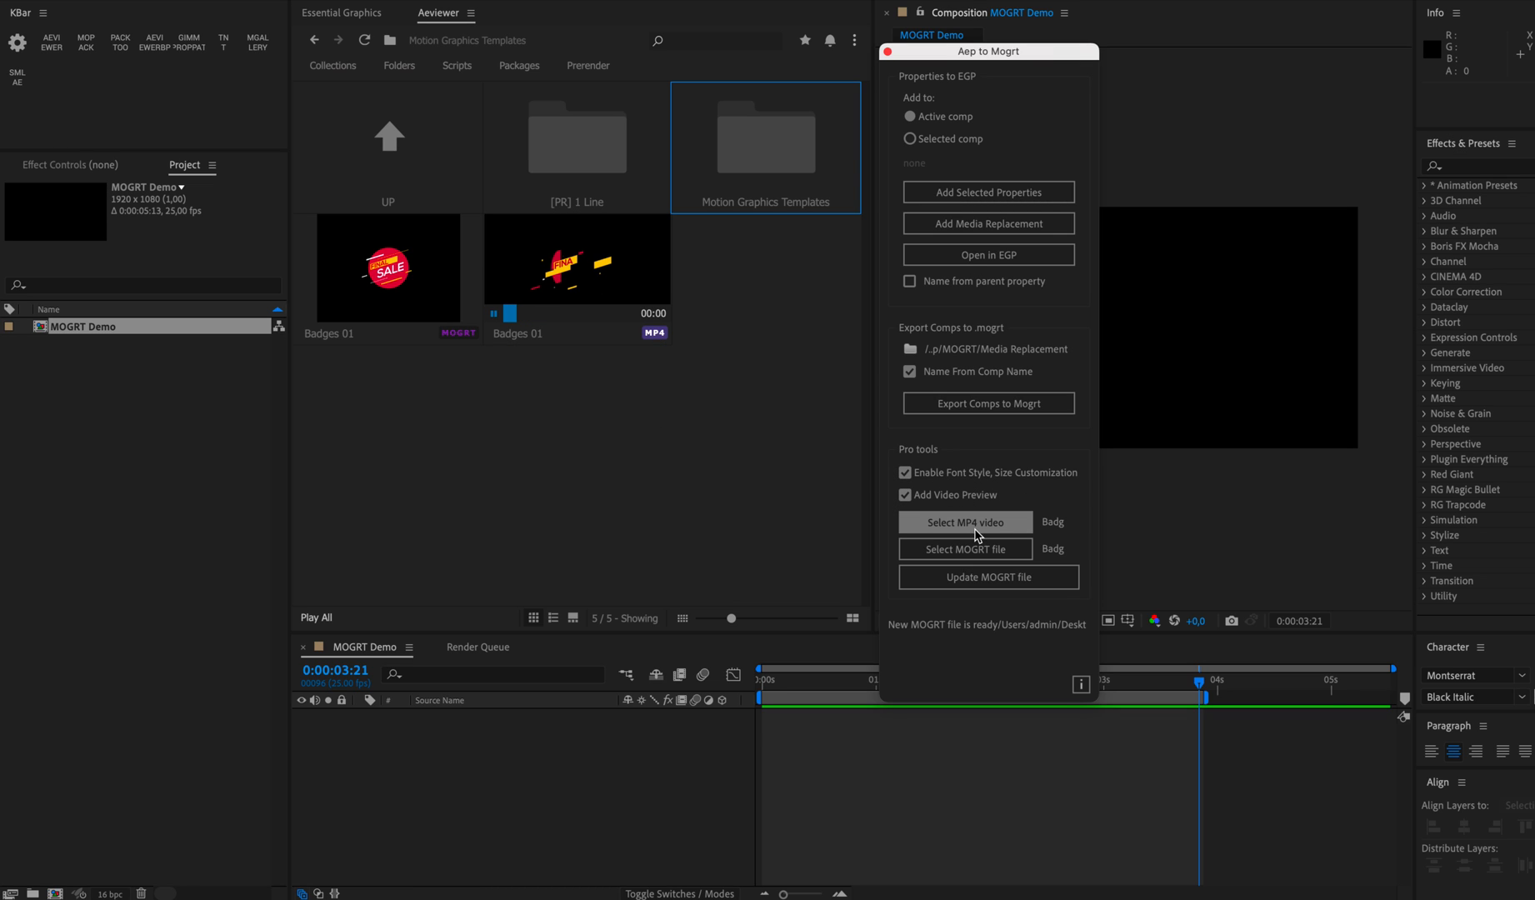
Step: Choose the Badges 01 MP4 preview and its MOGRT file in the Aep to Mogrt window
click(964, 522)
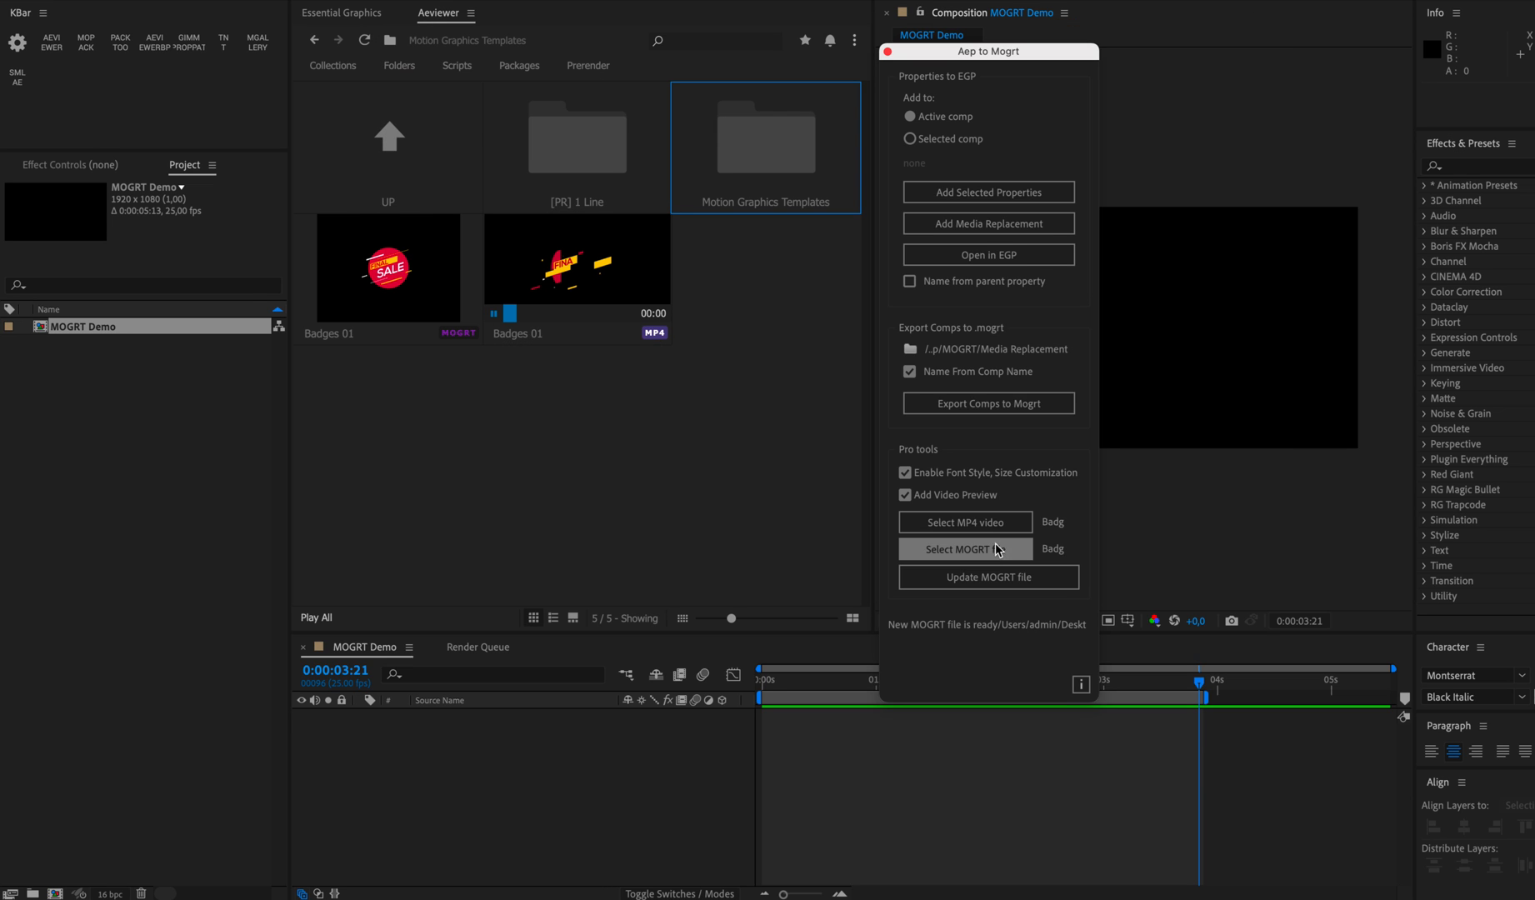
click(963, 521)
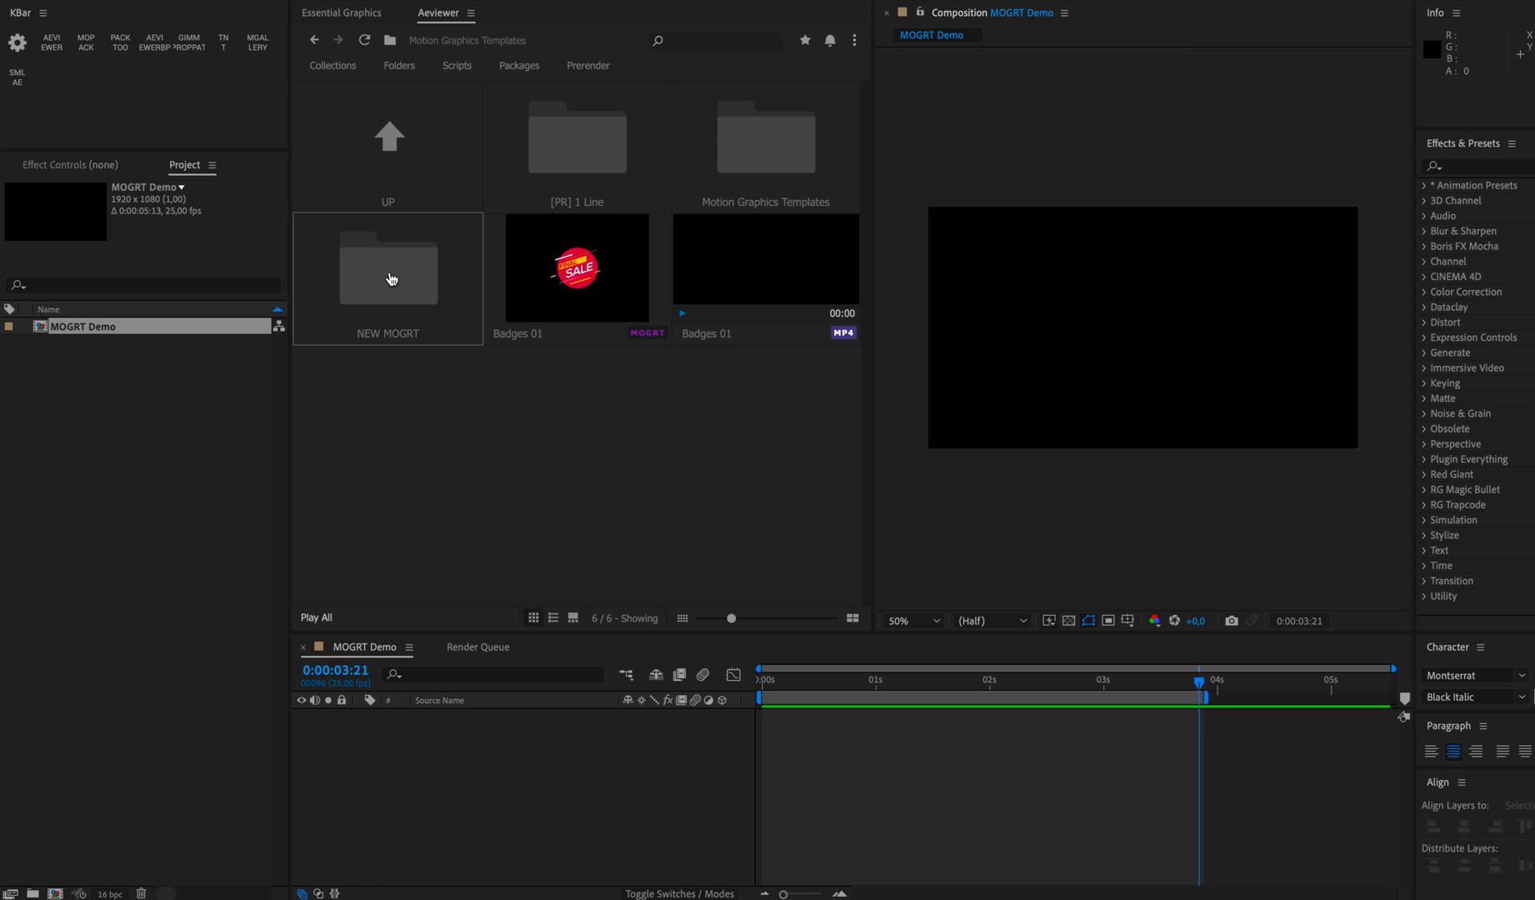
Step: Add the updated Badges 01 template from the NEW MOGRT folder as a layer in MOGRT Demo
double_click(388, 270)
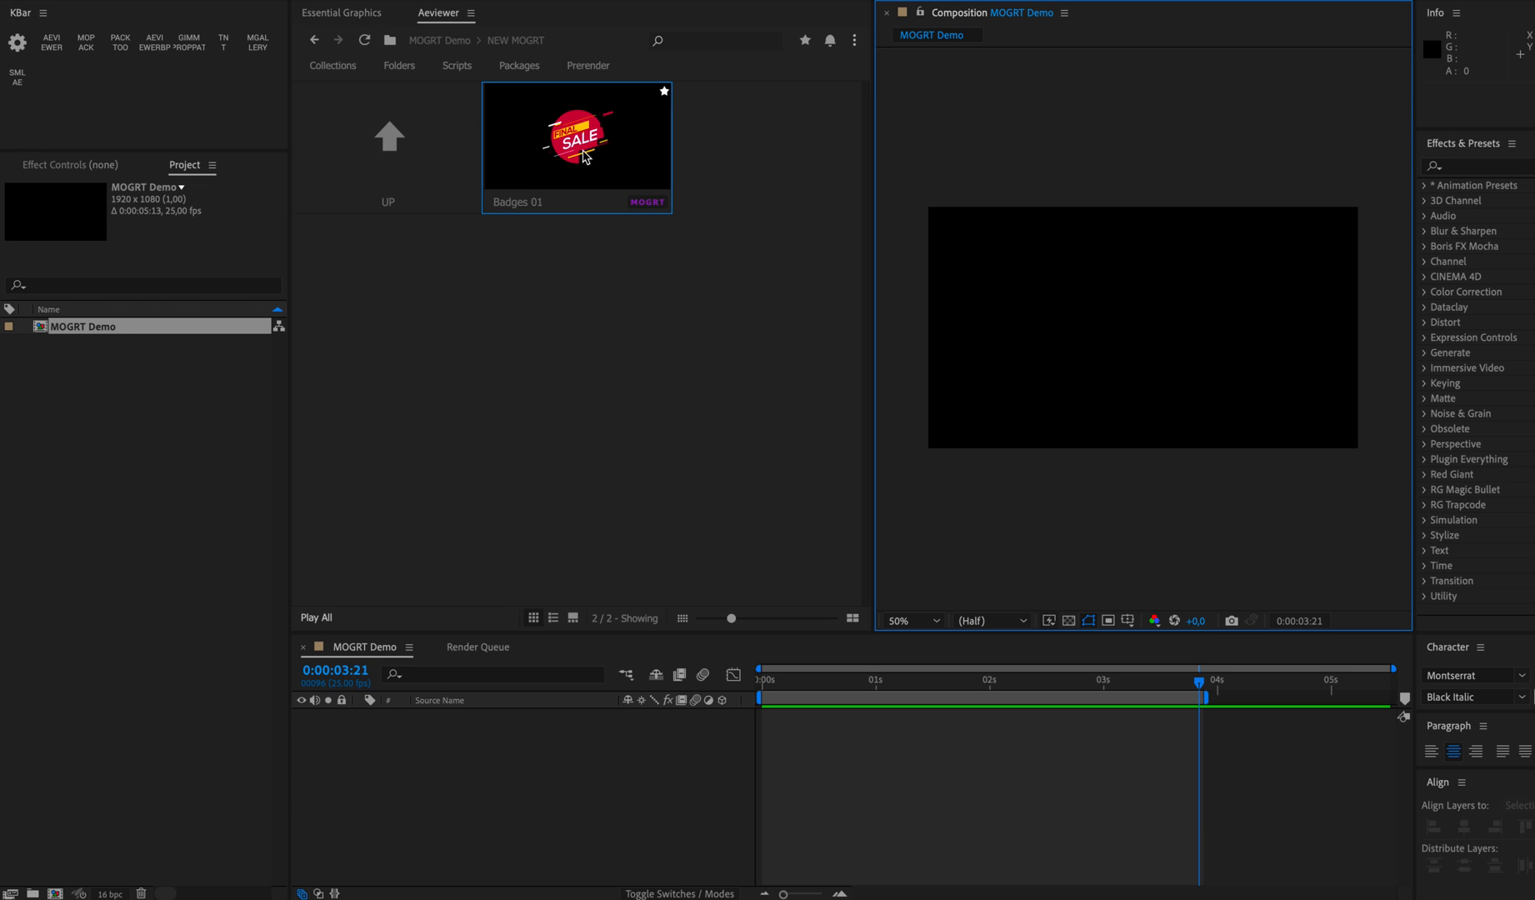
double_click(576, 136)
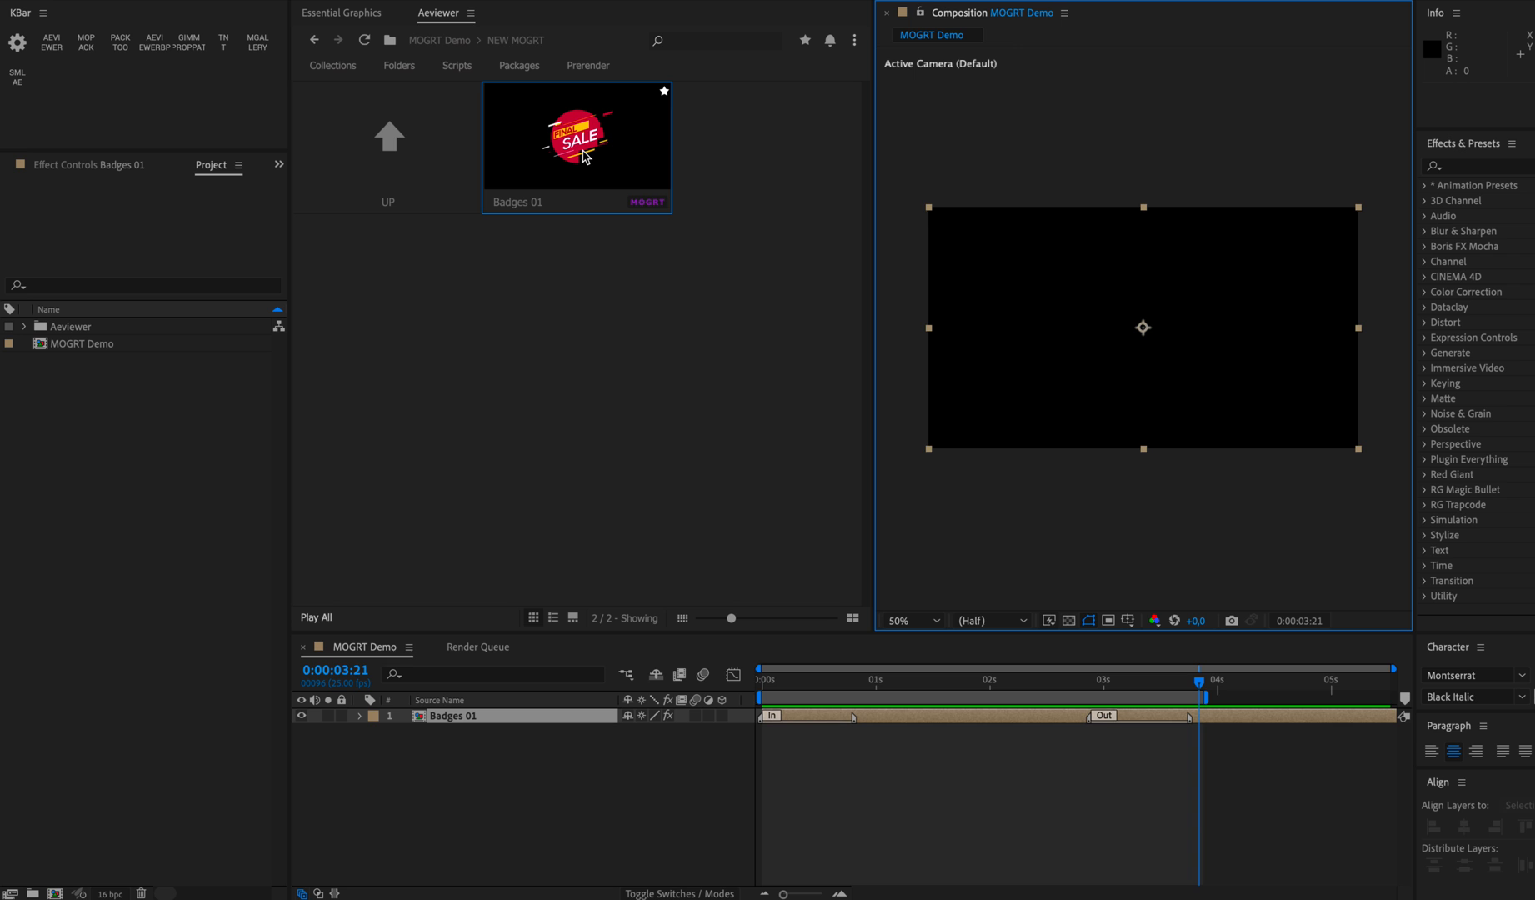
double_click(576, 137)
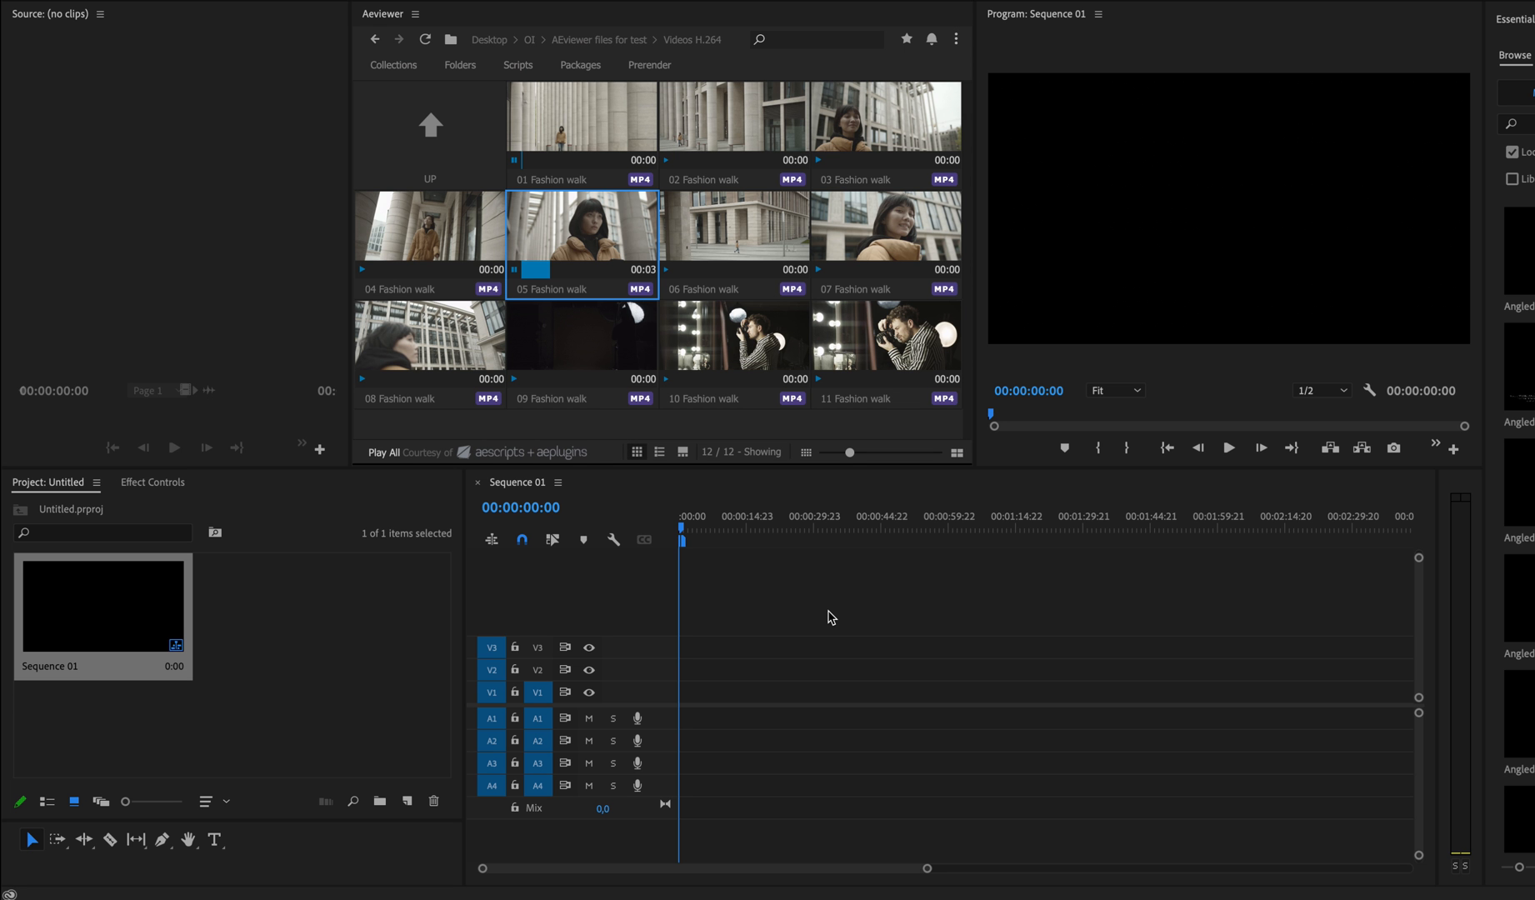
mouse_move(830, 625)
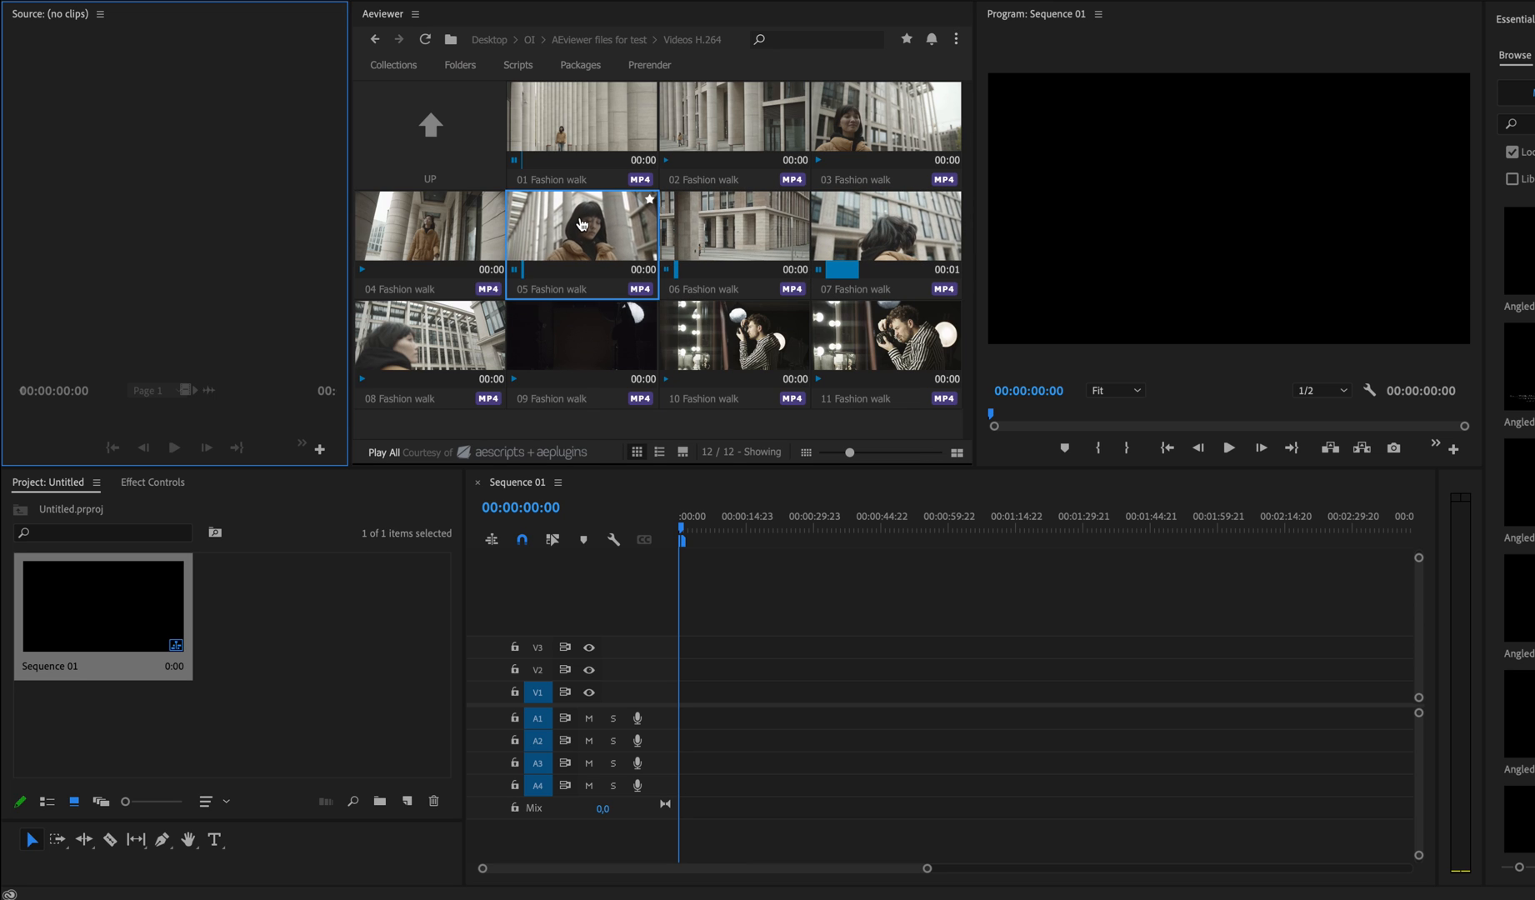
Step: Place 05 Fashion walk and 10 Fashion walk back to back on track V2 of Sequence 01
drag(582, 226, 960, 624)
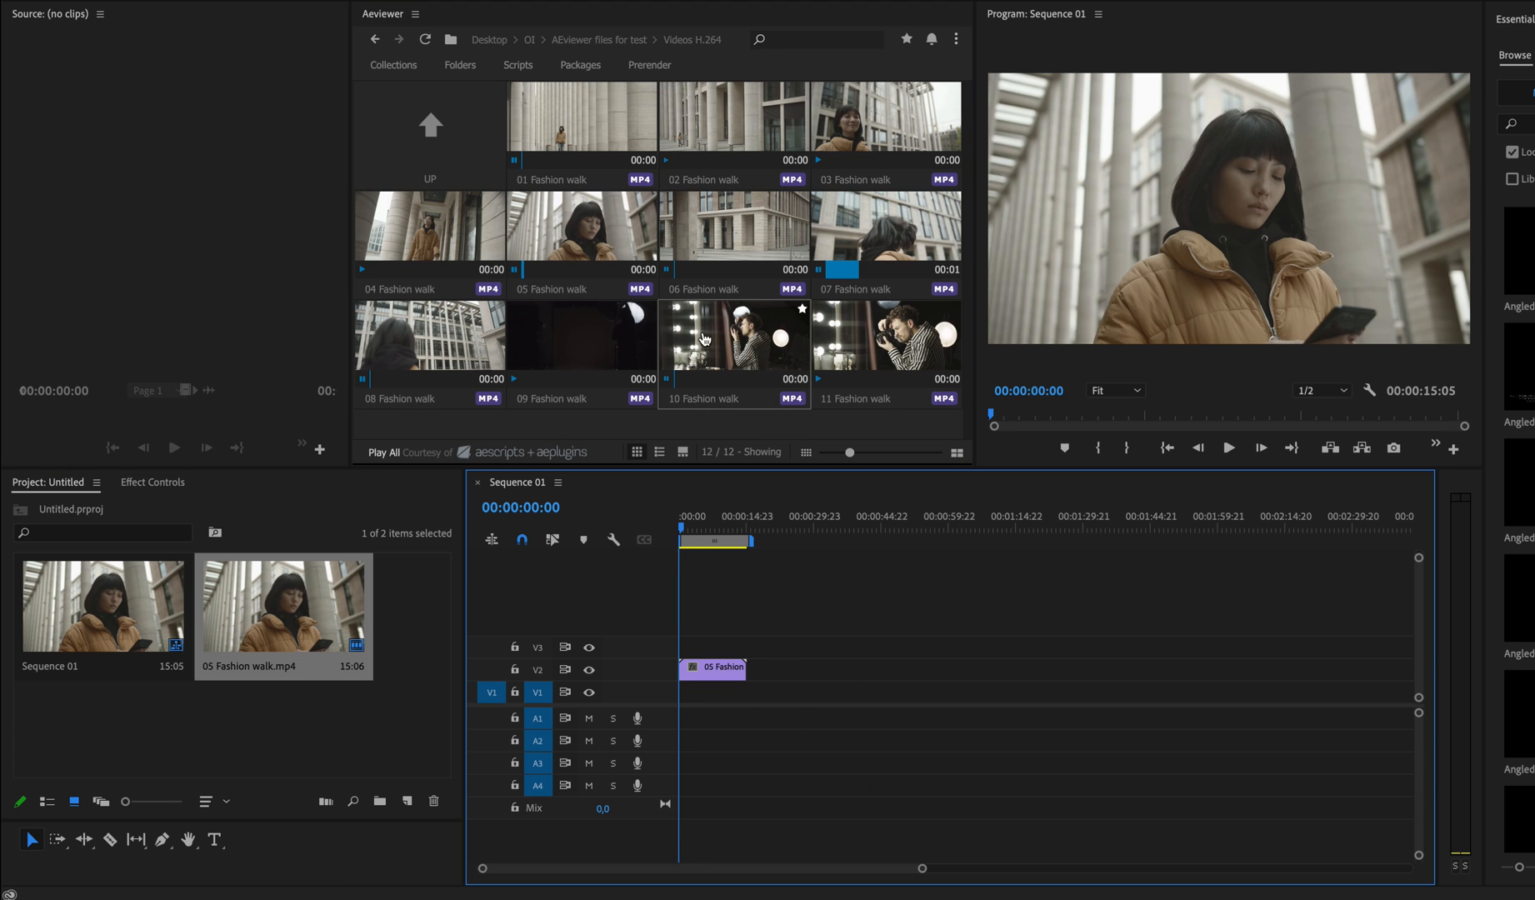
drag(735, 333, 808, 670)
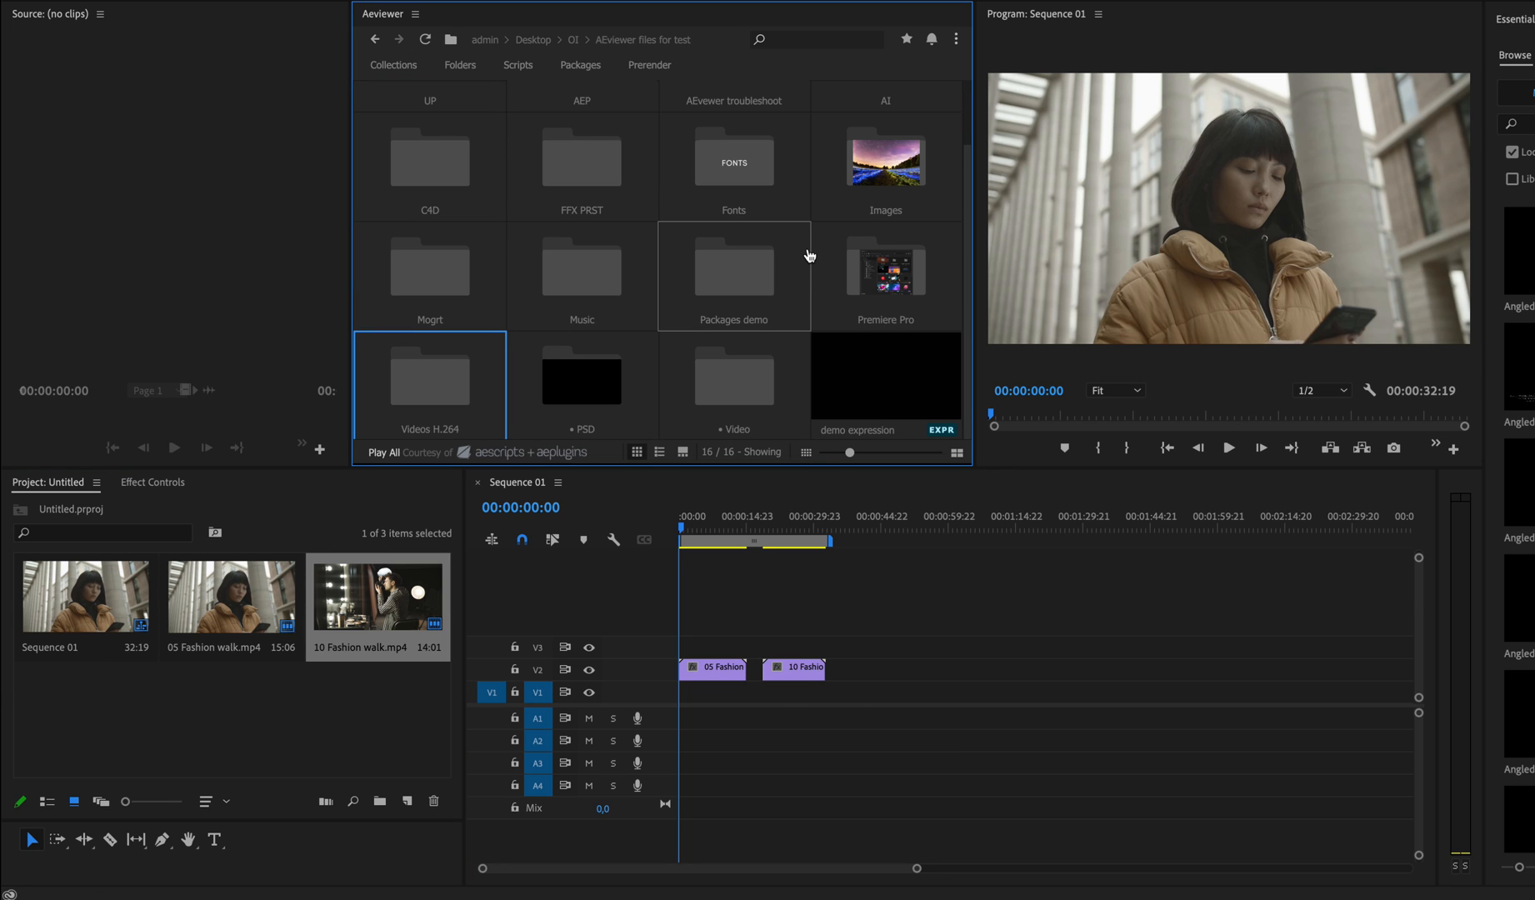
Step: Import samples (1).prproj from the Premiere Pro folder into an Aeviewer Bin and browse its TRANSITIONS bin
double_click(883, 275)
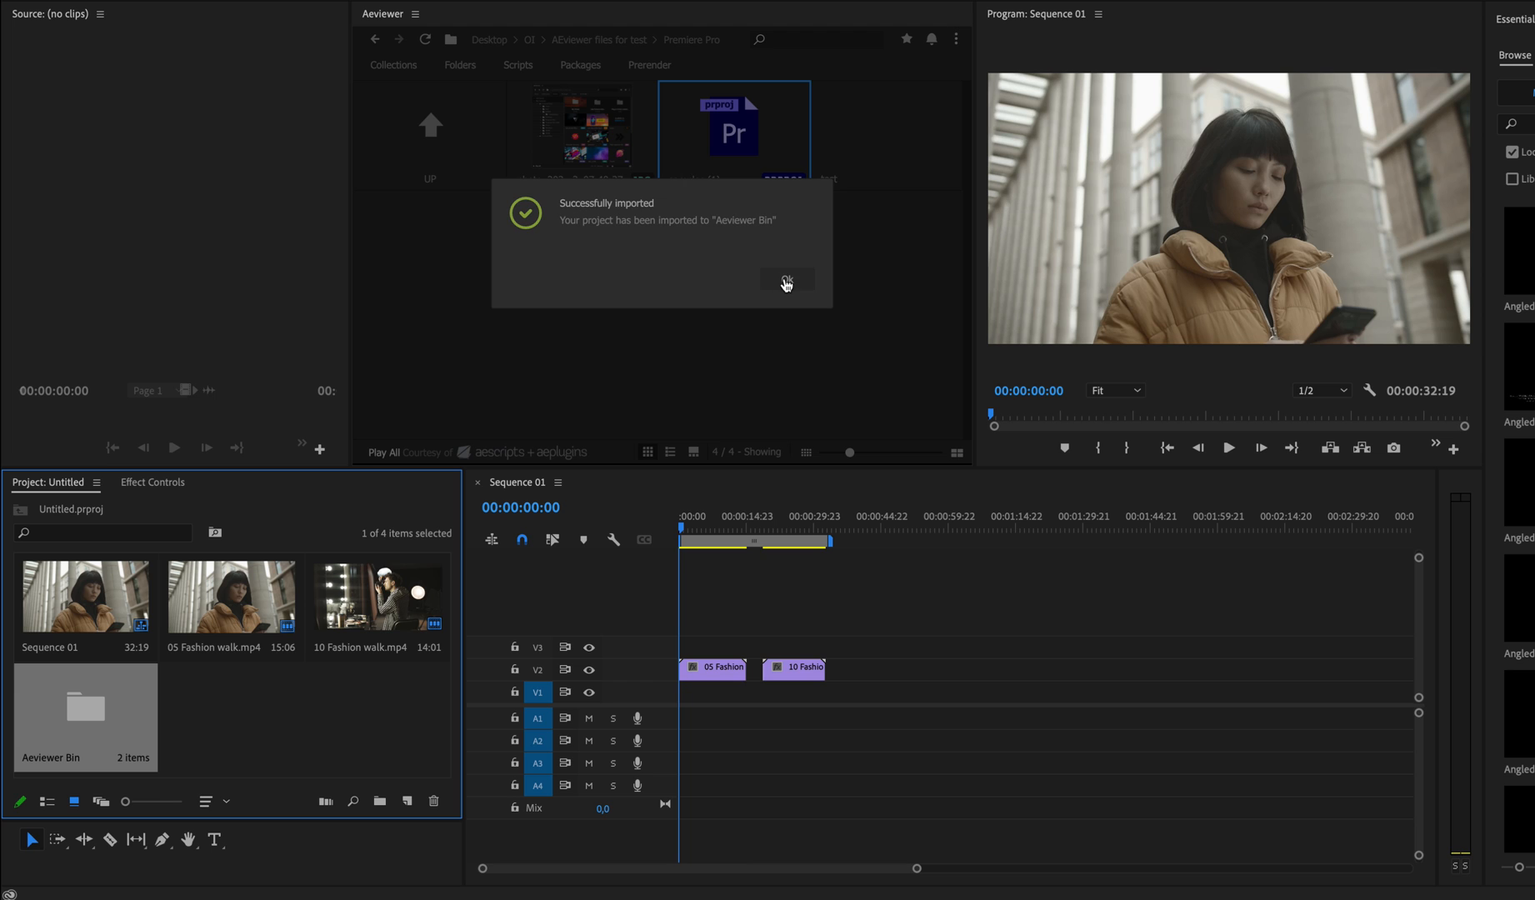
click(787, 283)
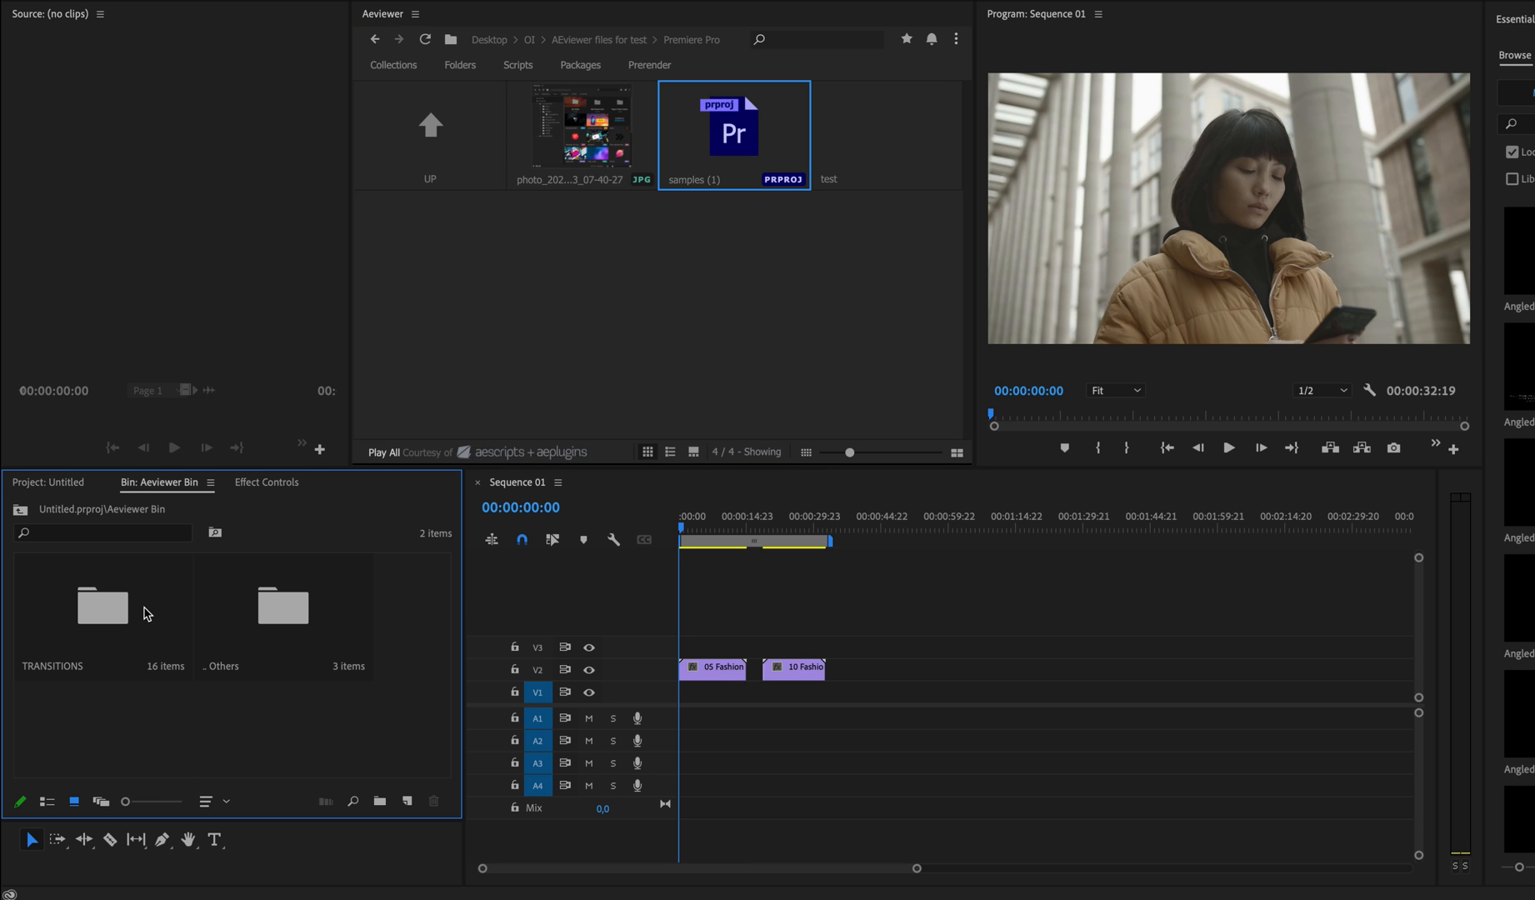
double_click(101, 605)
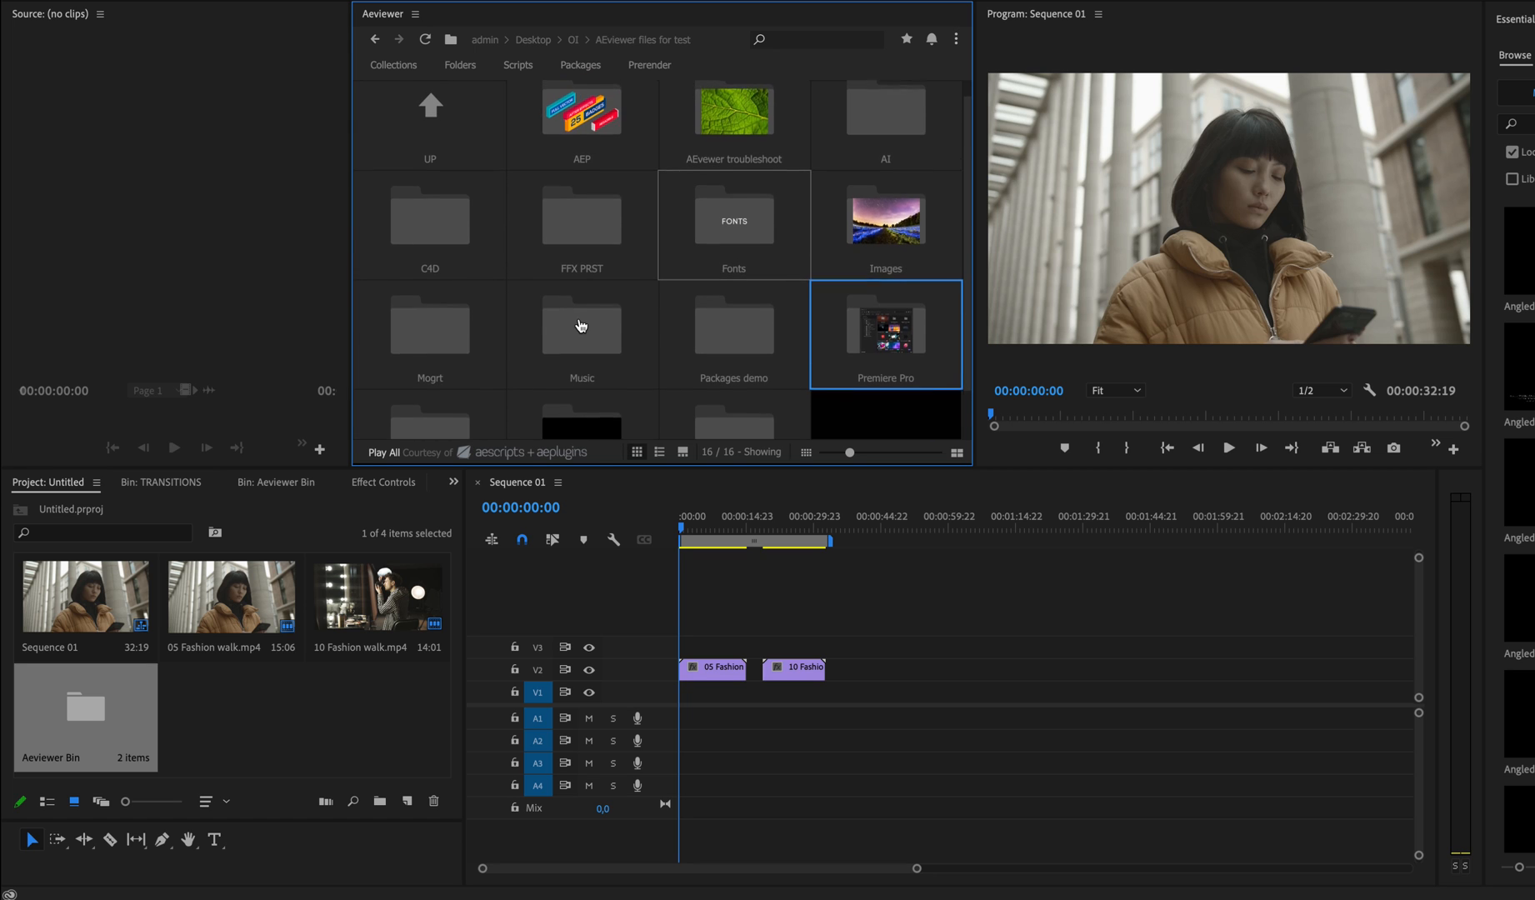
Step: Add example.mp3 to A1 and import the Badges 03 AEP clip onto V2 after the fashion clips
double_click(580, 323)
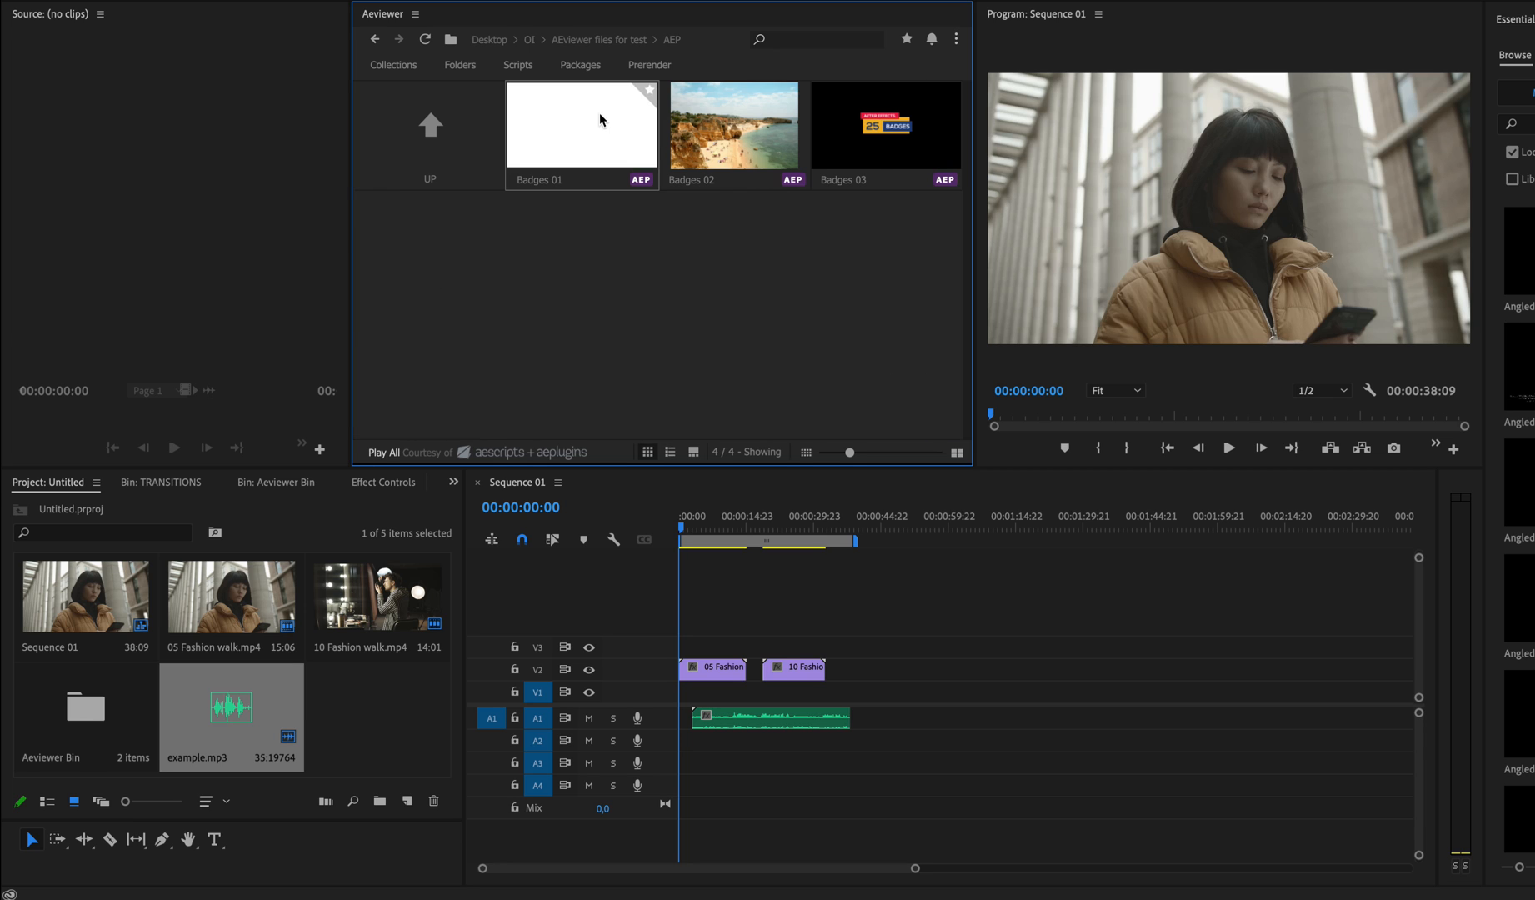
click(883, 125)
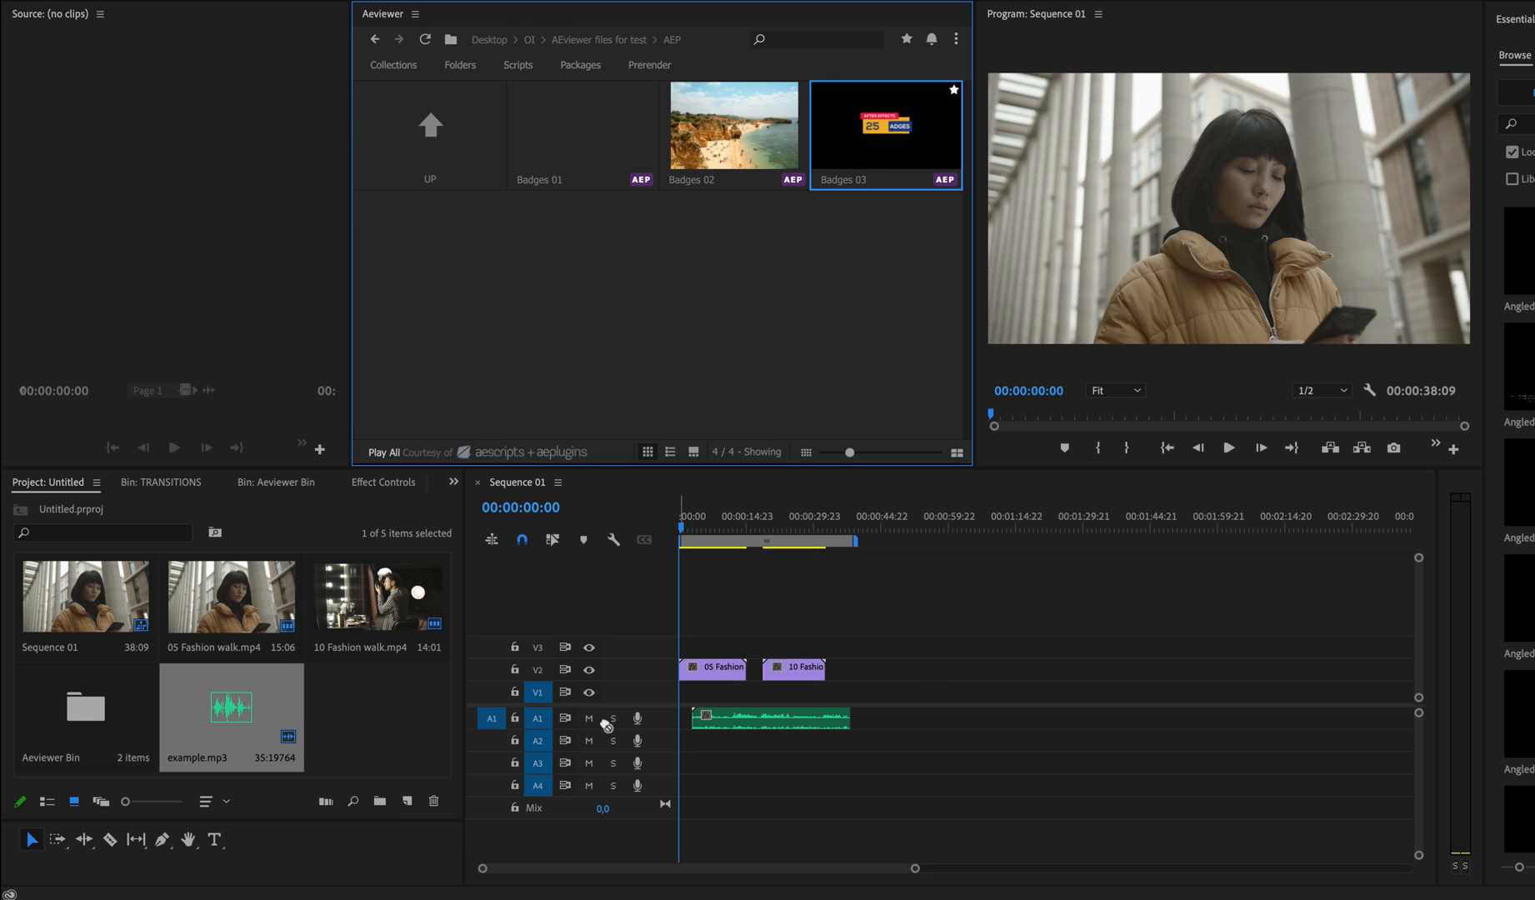
double_click(883, 127)
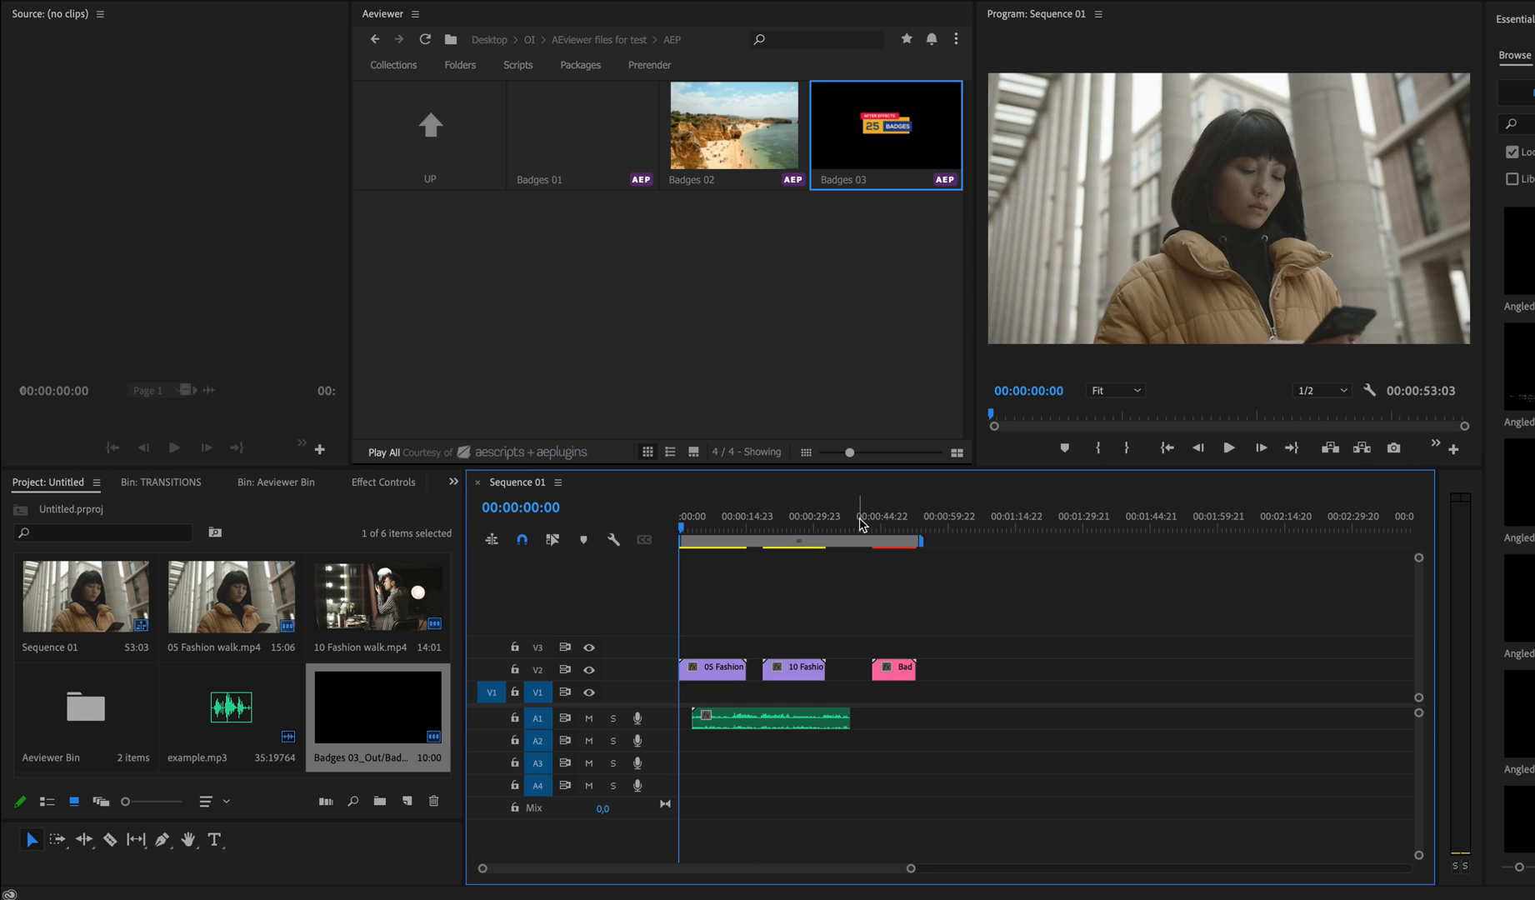
click(887, 528)
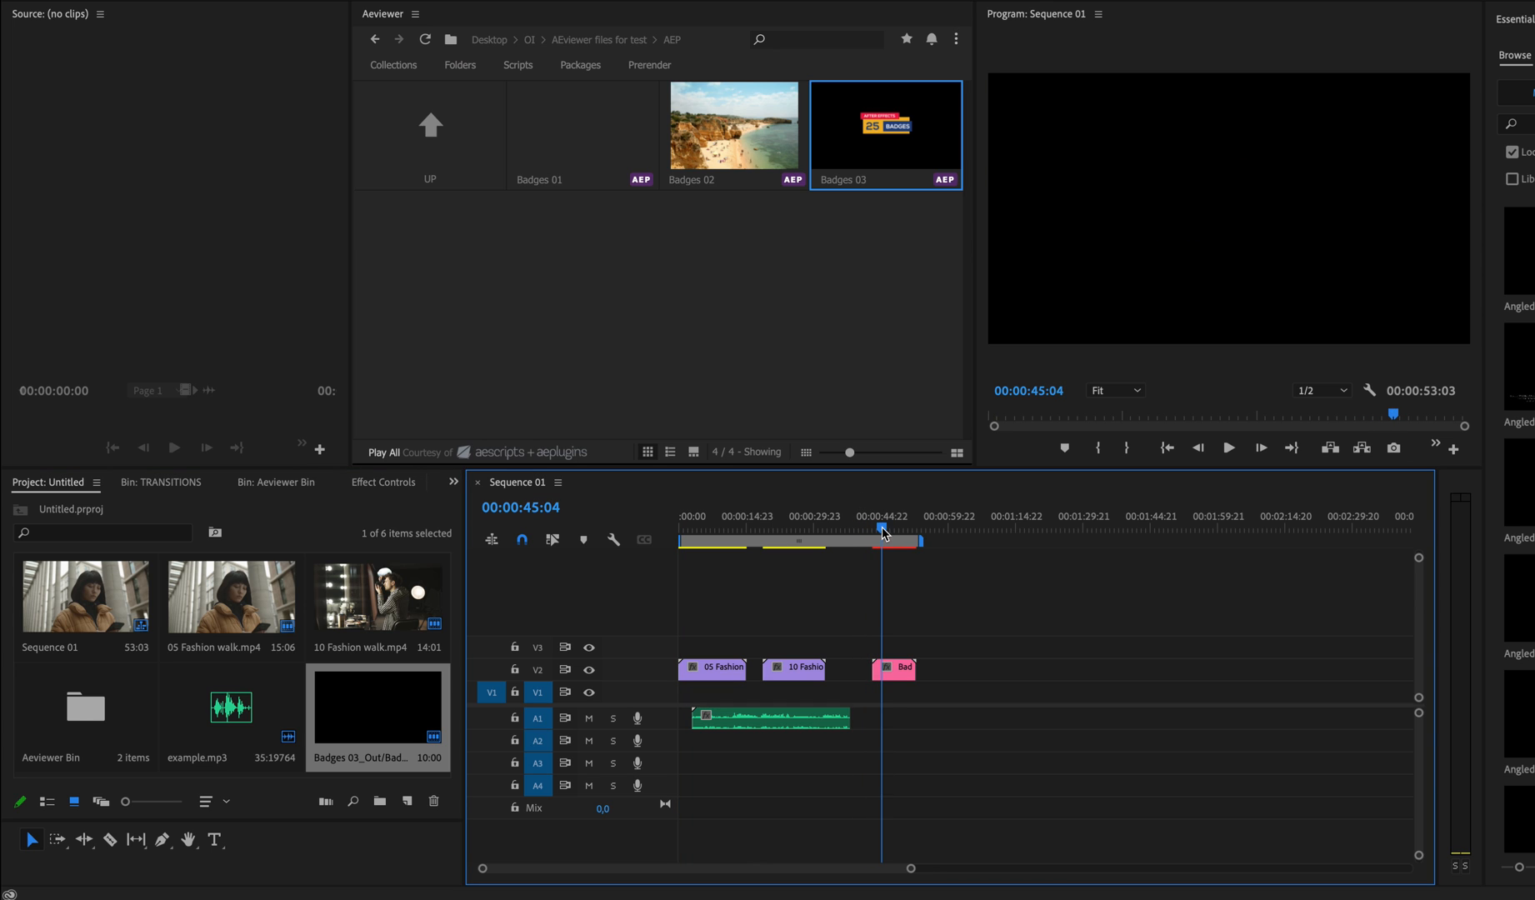
click(956, 40)
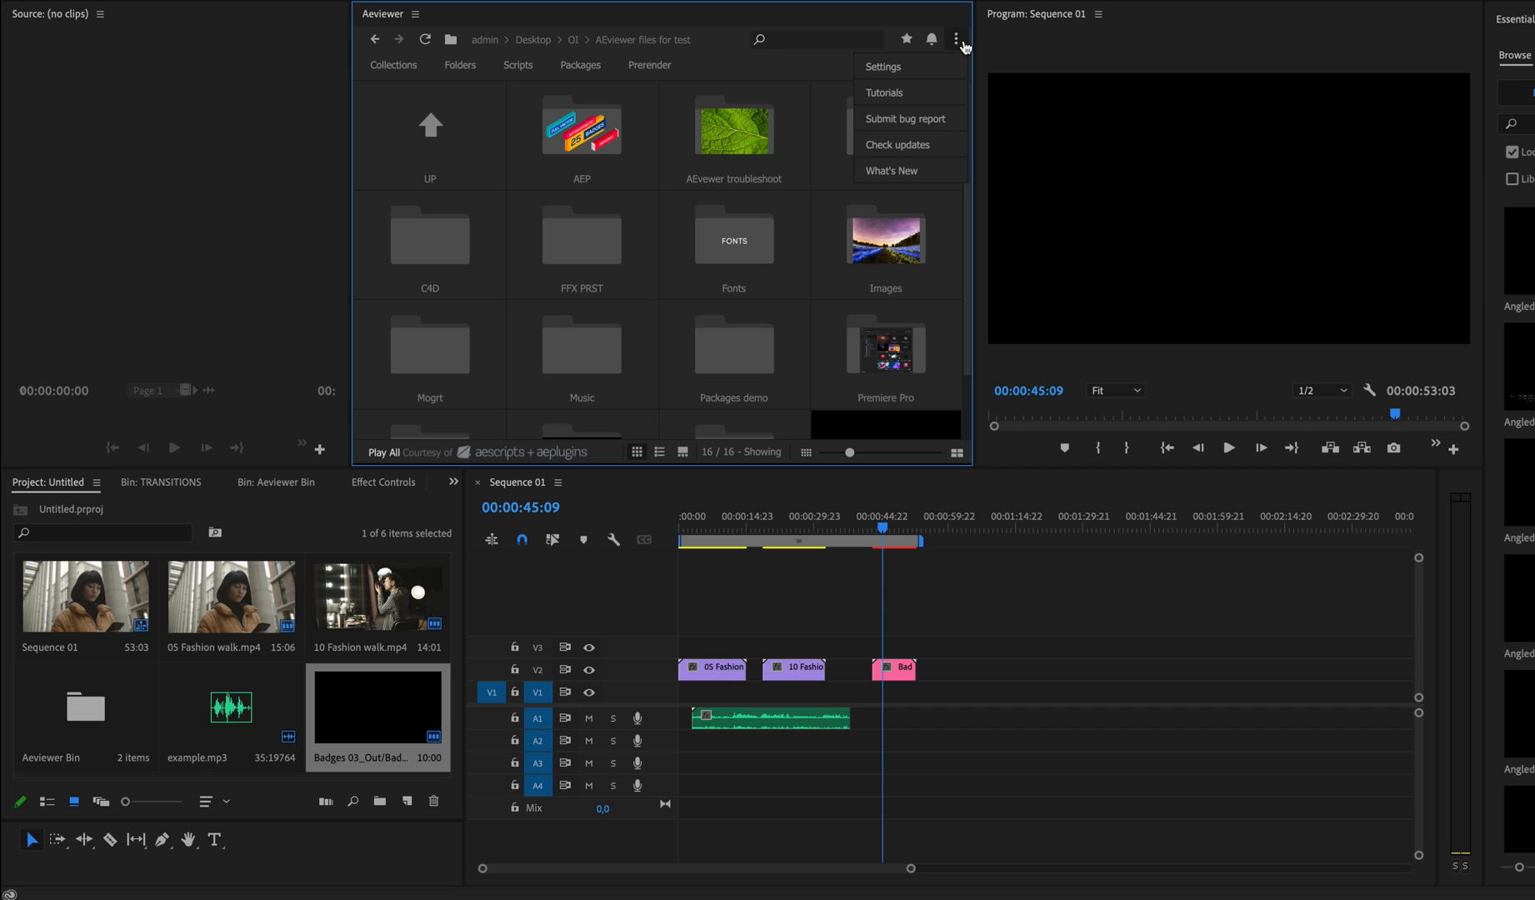
click(881, 67)
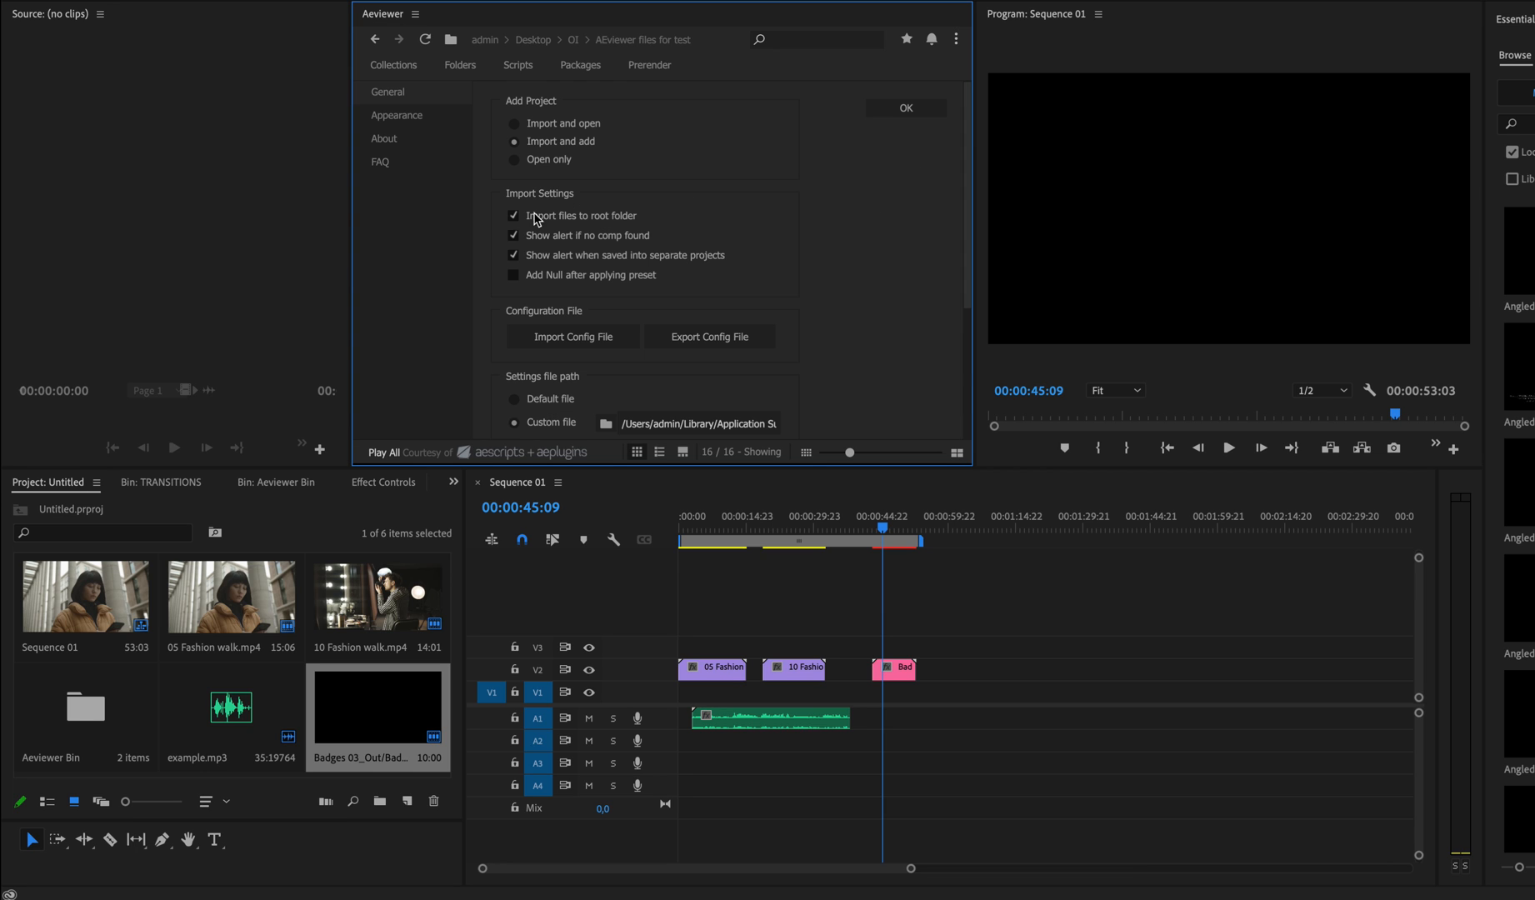
mouse_move(554, 230)
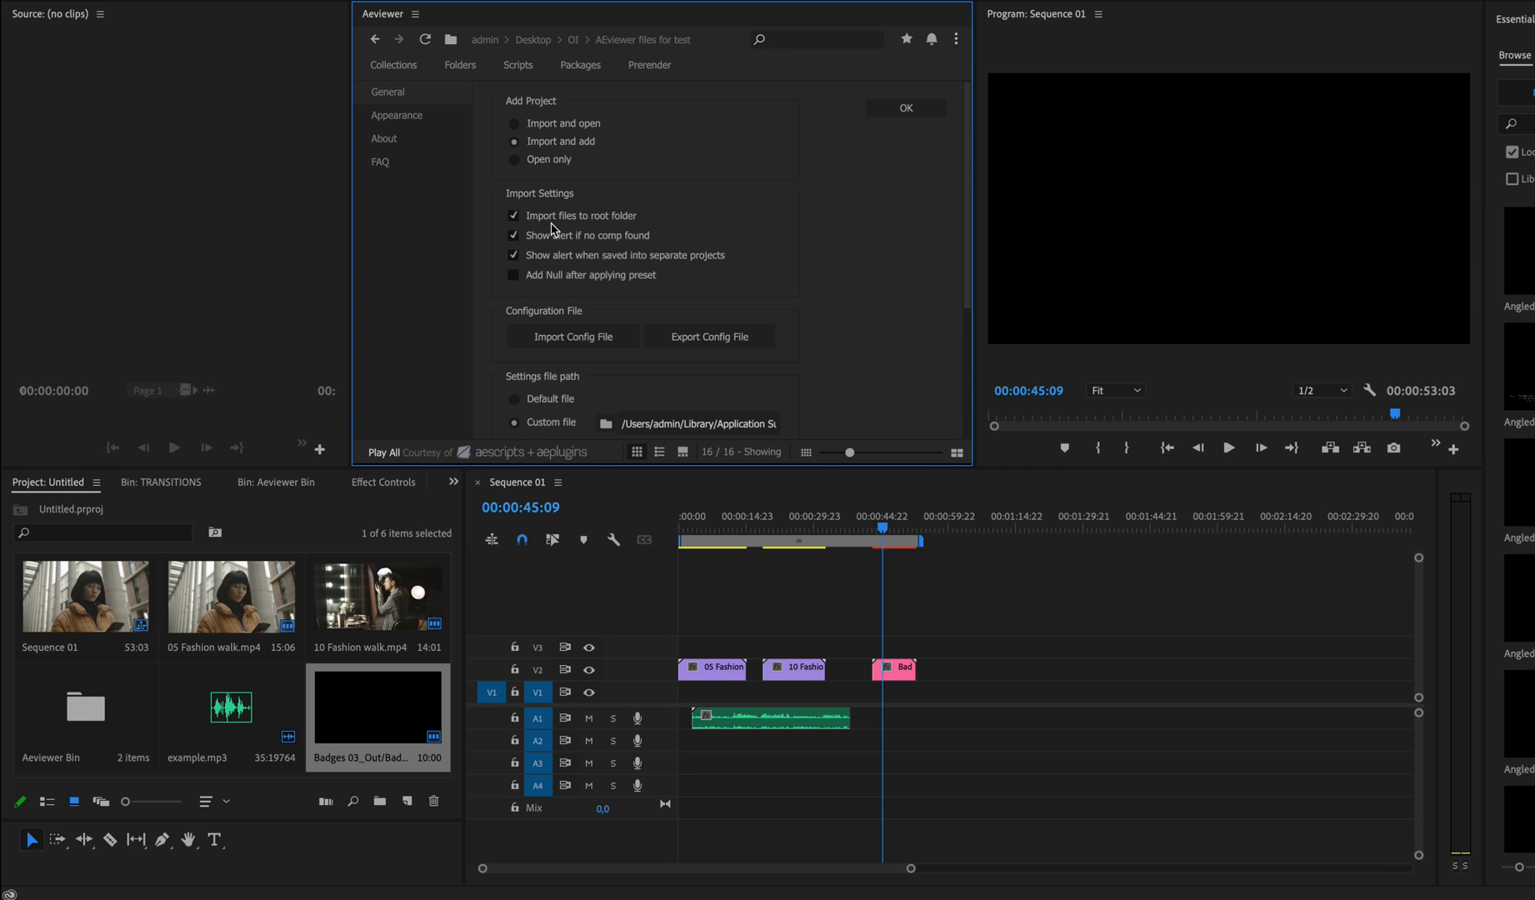
mouse_move(371, 560)
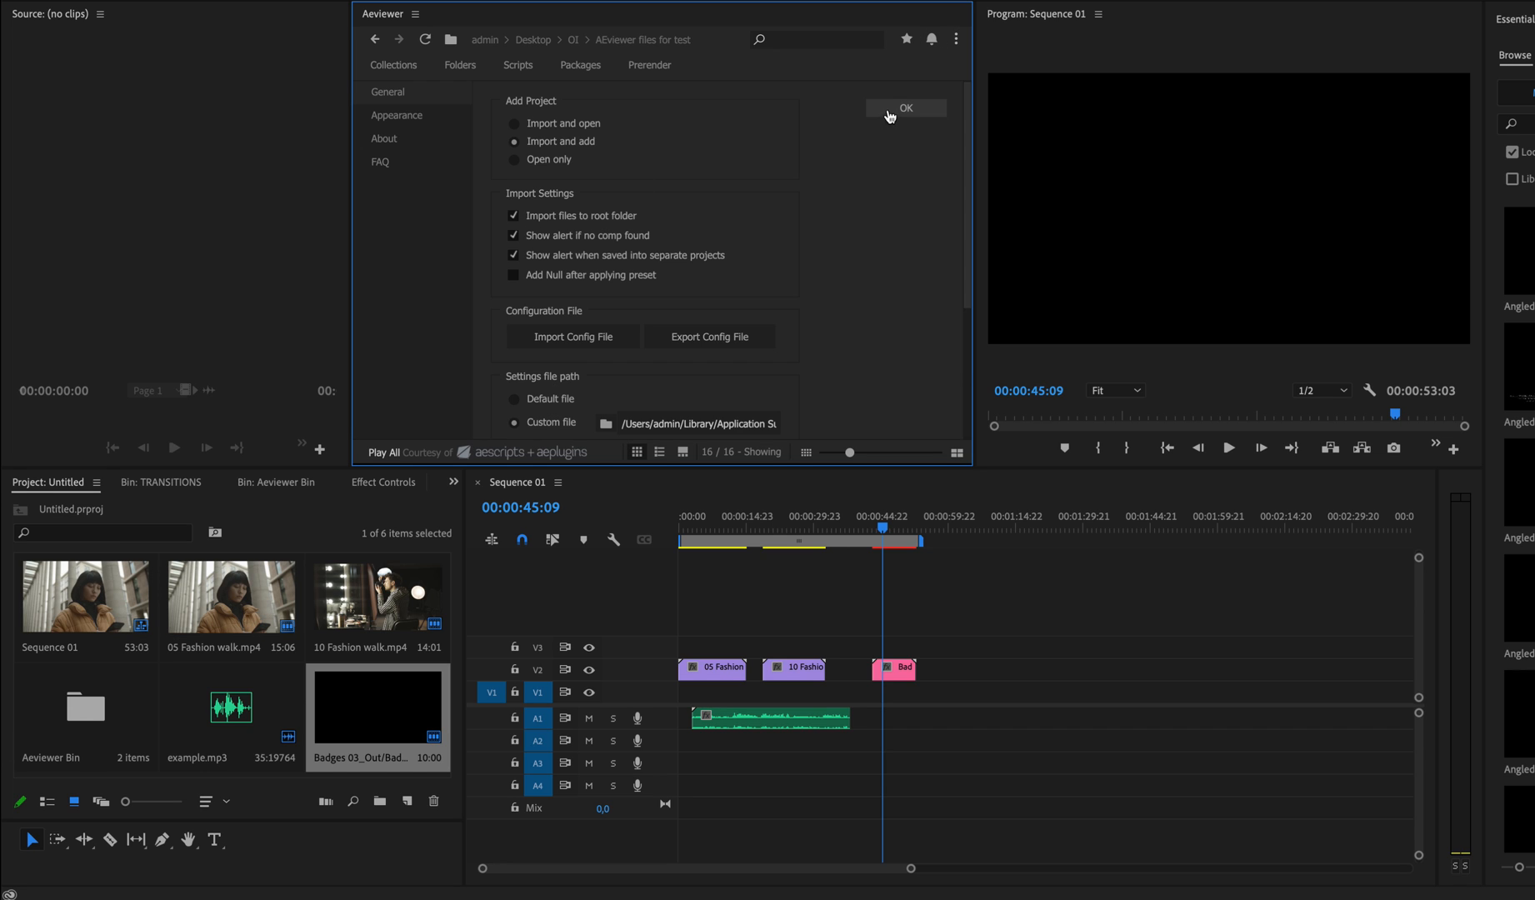
click(903, 109)
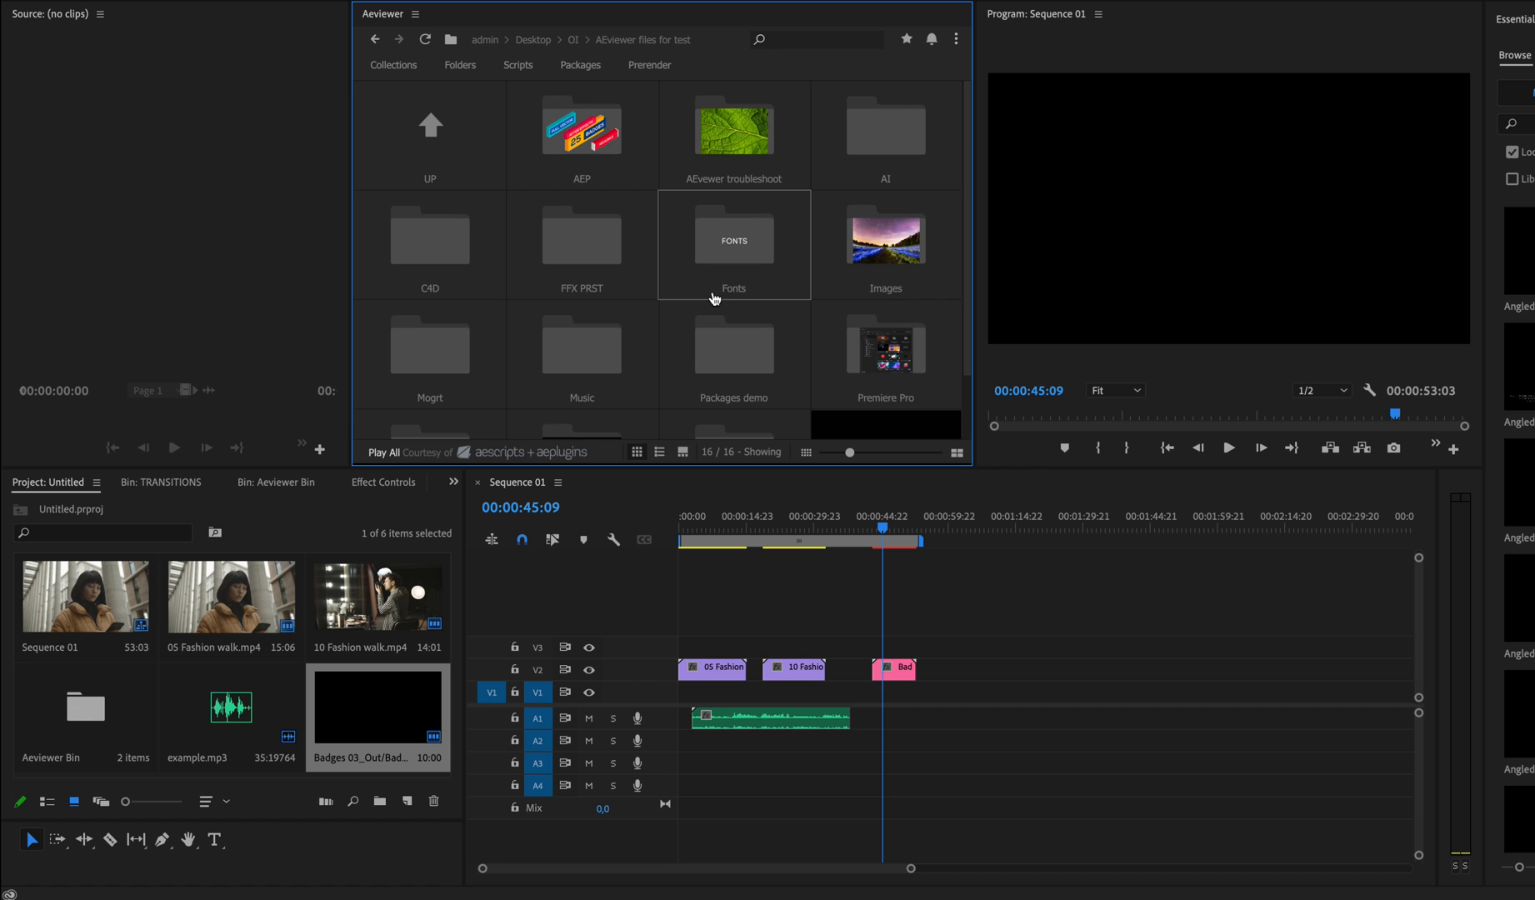
scroll(down, 3)
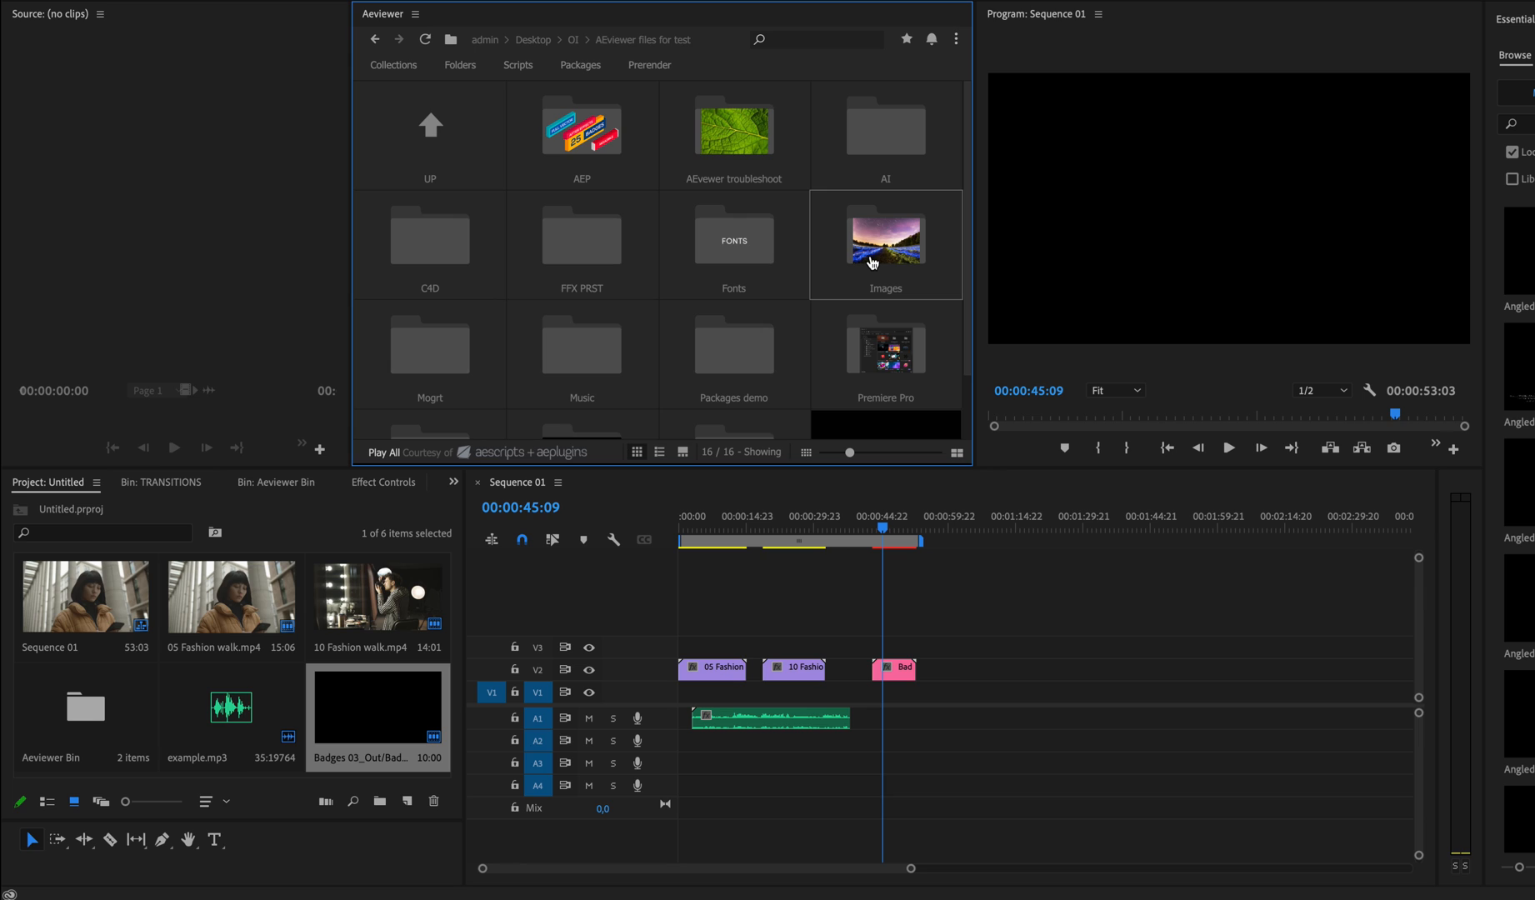
click(1090, 665)
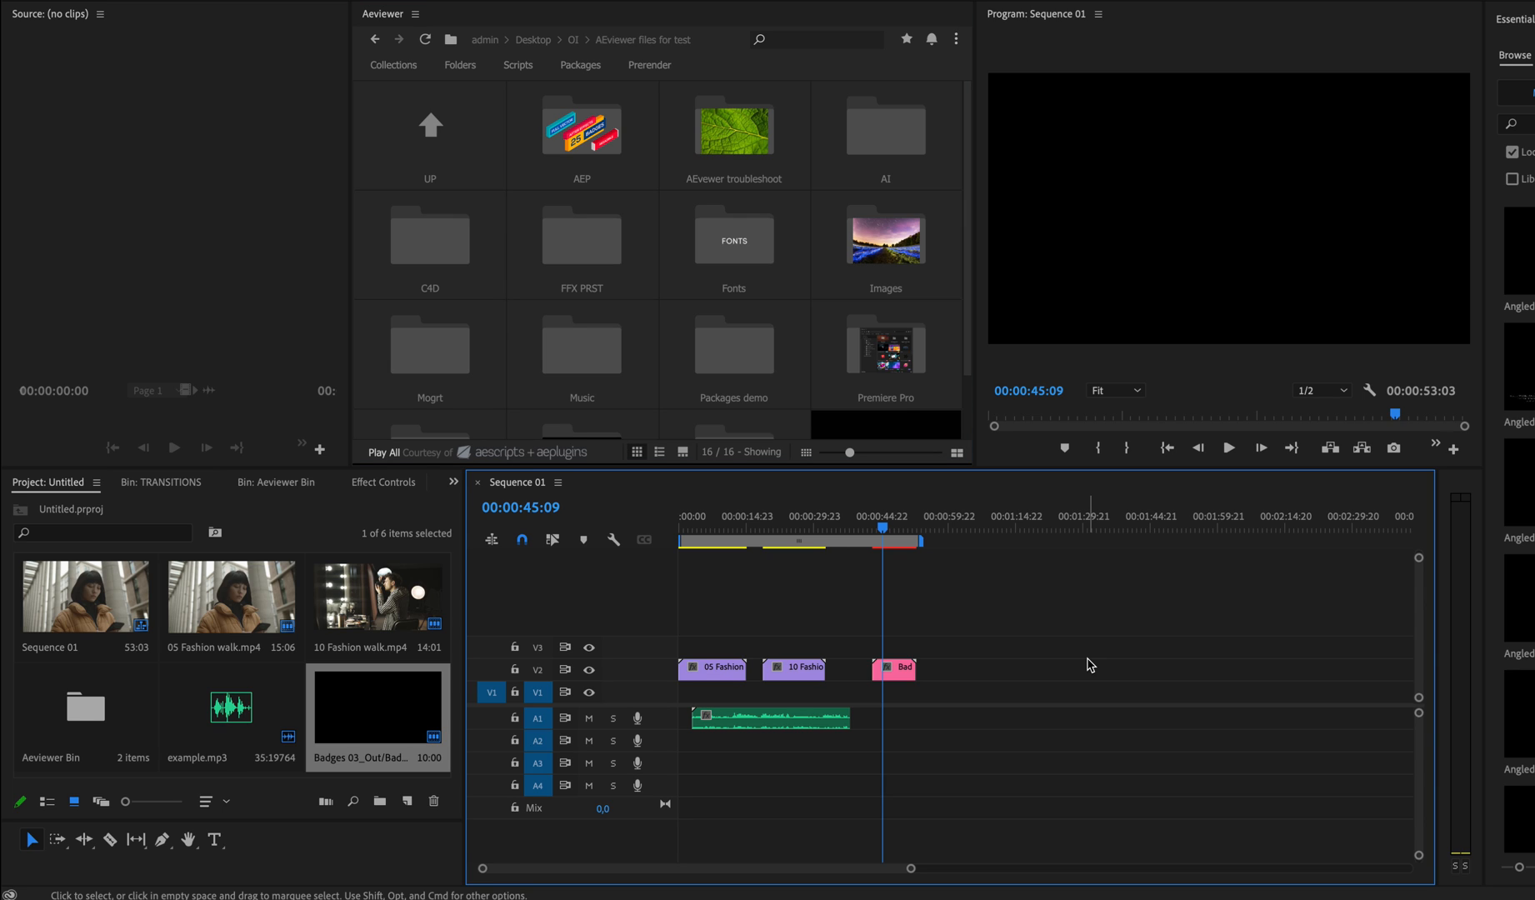